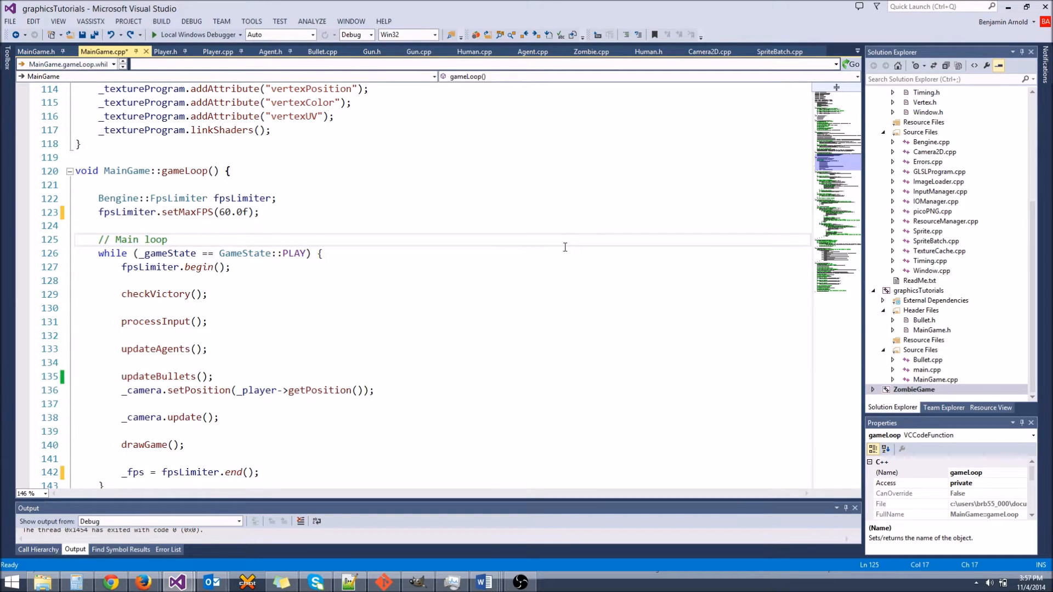
# Review the MainGame.cpp gameLoop code and select the ZombieGame project in Solution Explorer
pyautogui.click(167, 240)
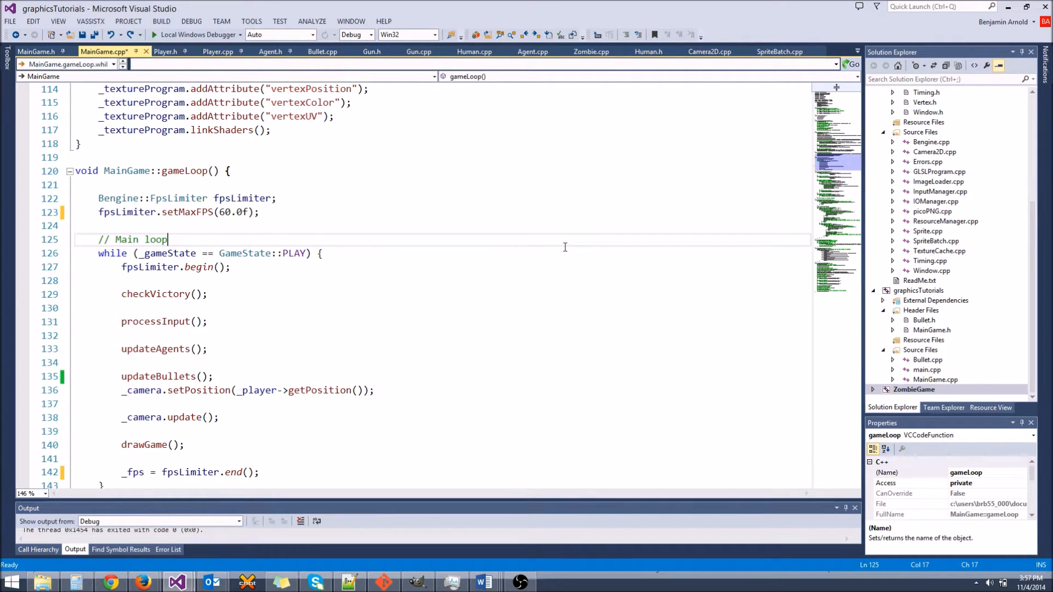
pyautogui.scroll(-3)
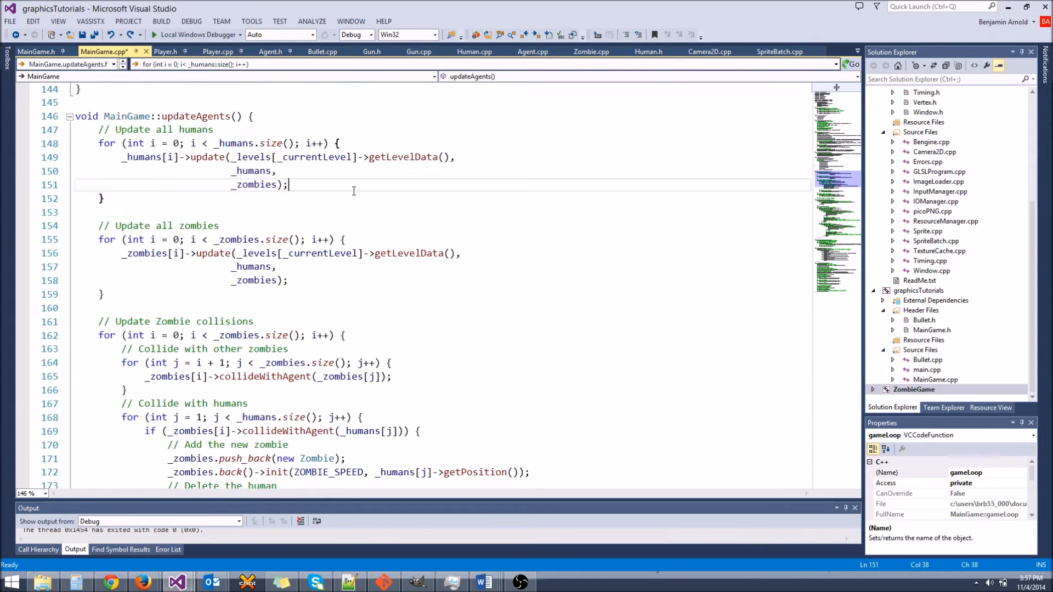
pyautogui.scroll(3)
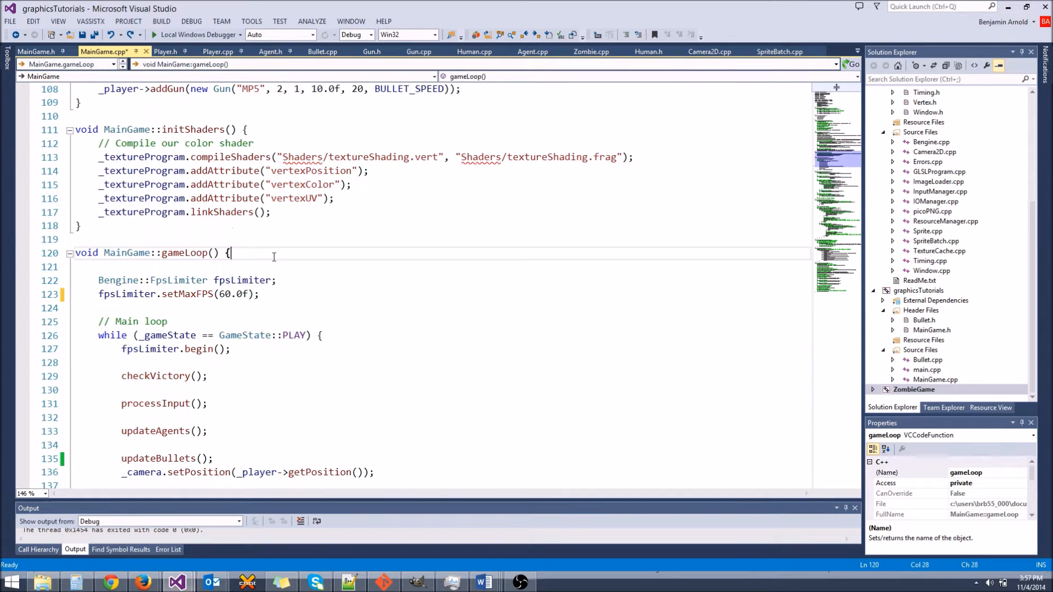
pyautogui.click(914, 389)
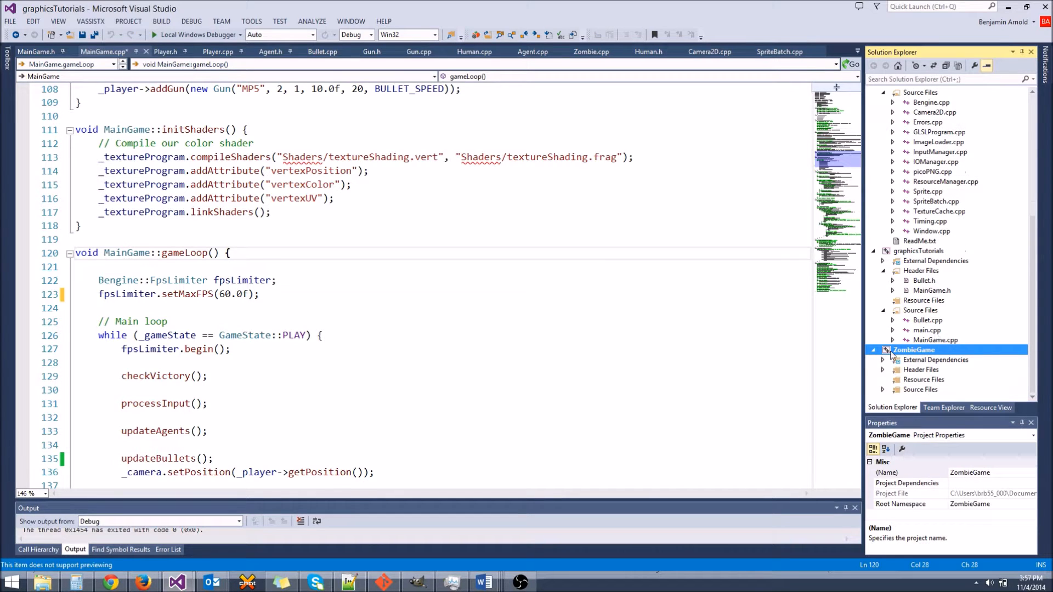
pyautogui.click(192, 225)
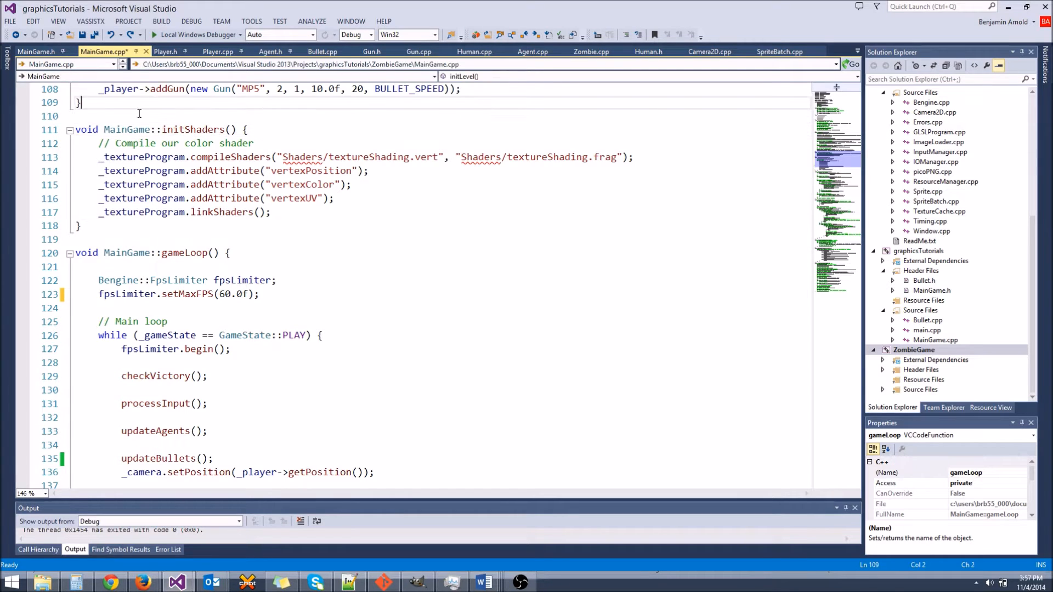
pyautogui.scroll(3)
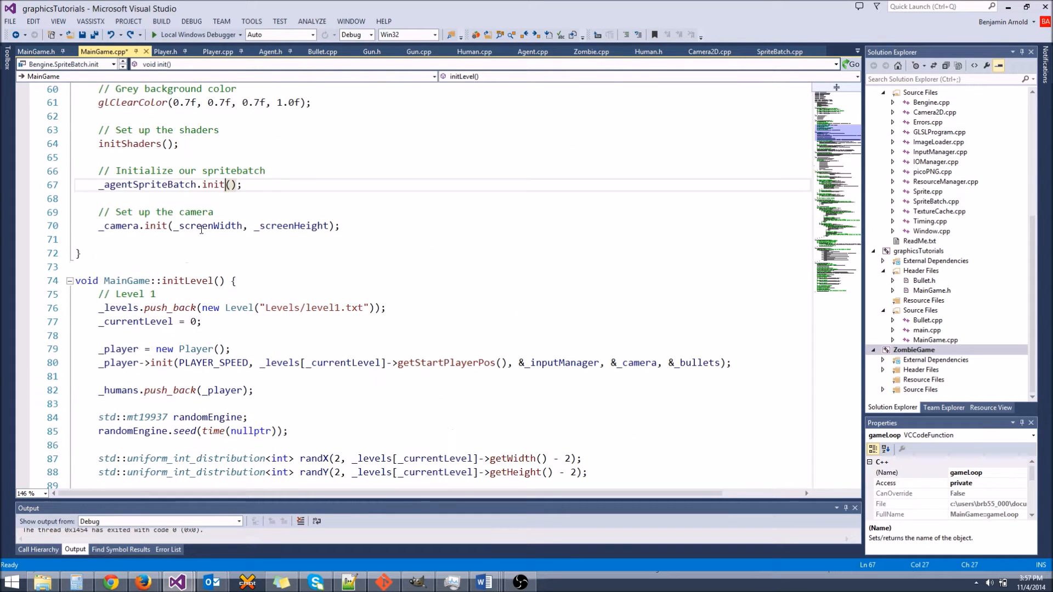
pyautogui.scroll(-3)
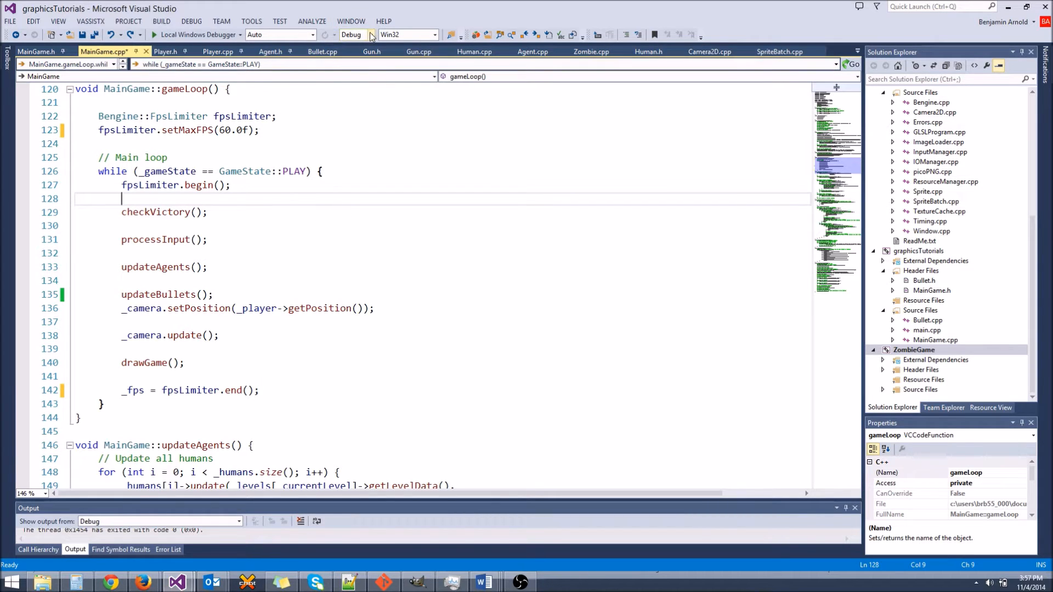
pyautogui.moveTo(352, 34)
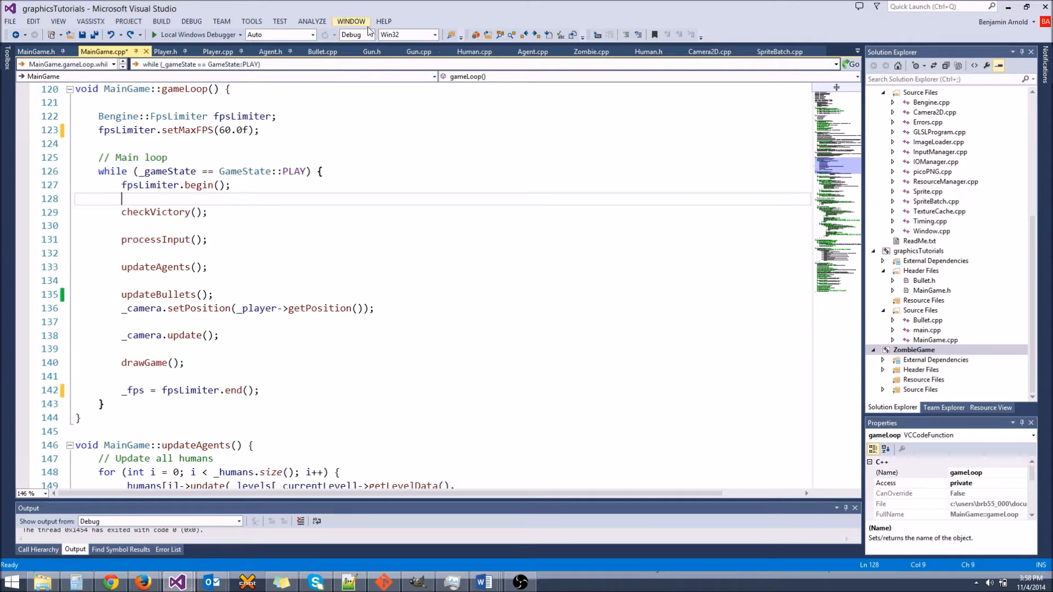
# Switch the Solution Configuration from Debug to Release
pyautogui.click(354, 34)
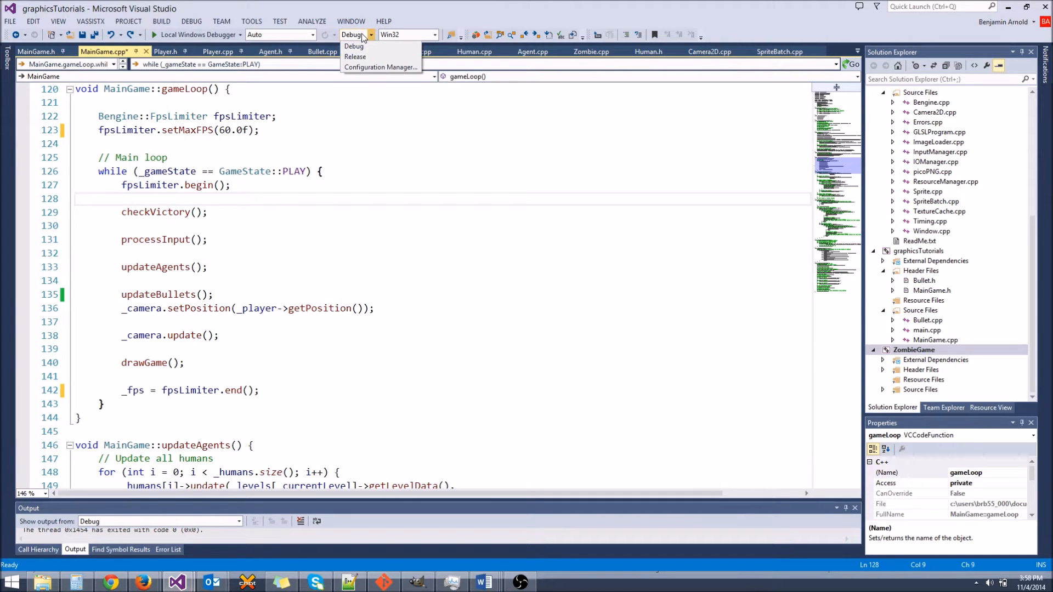
pyautogui.moveTo(357, 51)
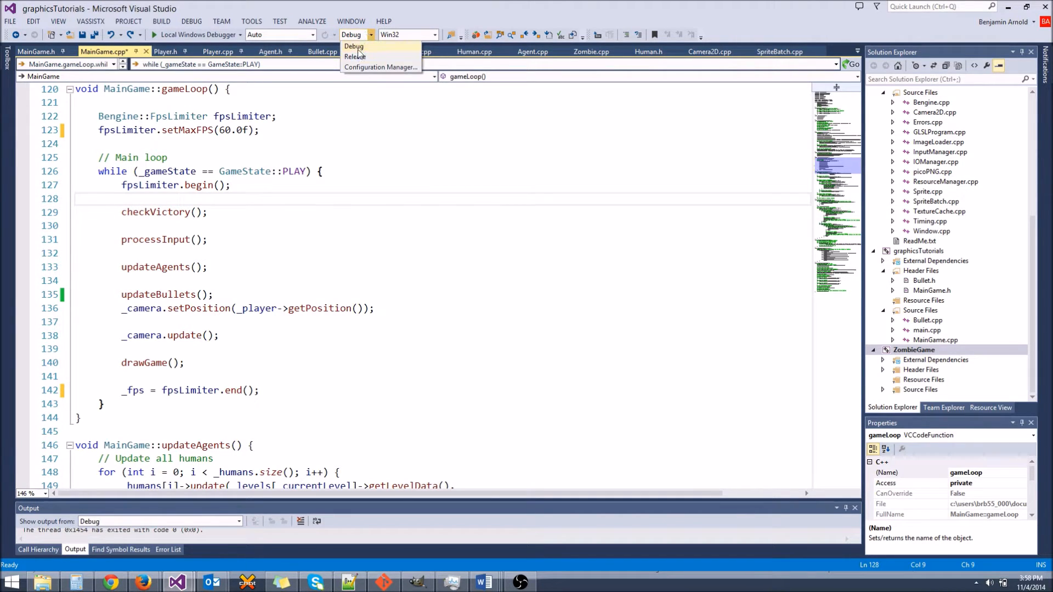
pyautogui.moveTo(355, 56)
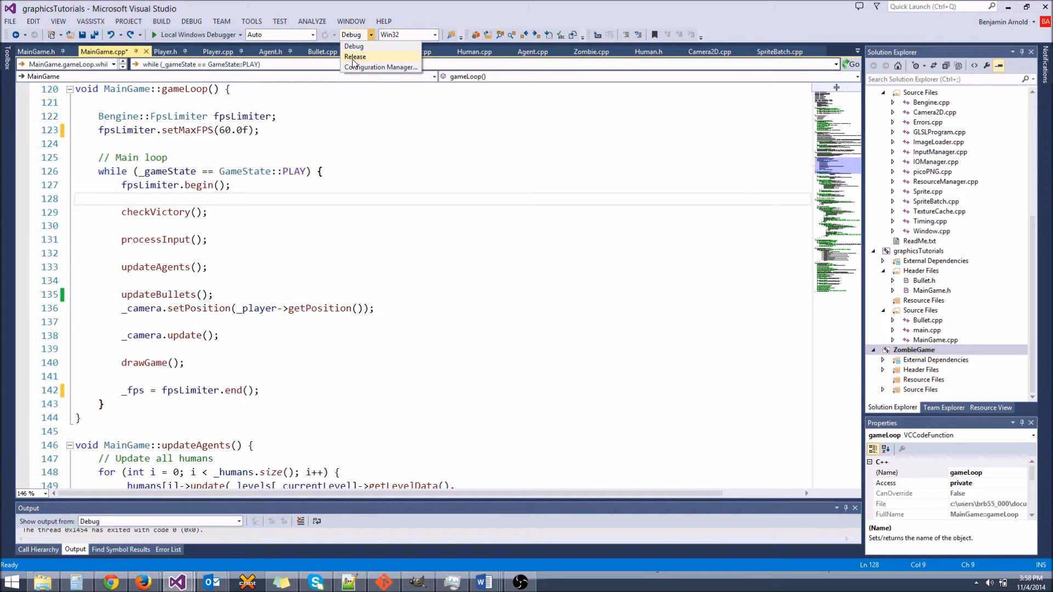
pyautogui.moveTo(364, 64)
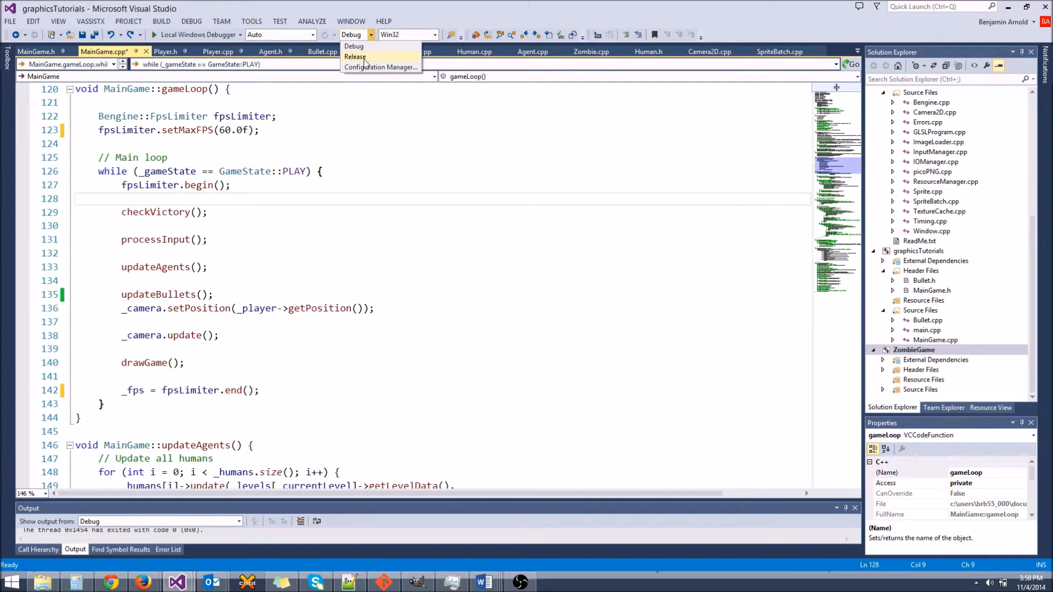
pyautogui.moveTo(354, 46)
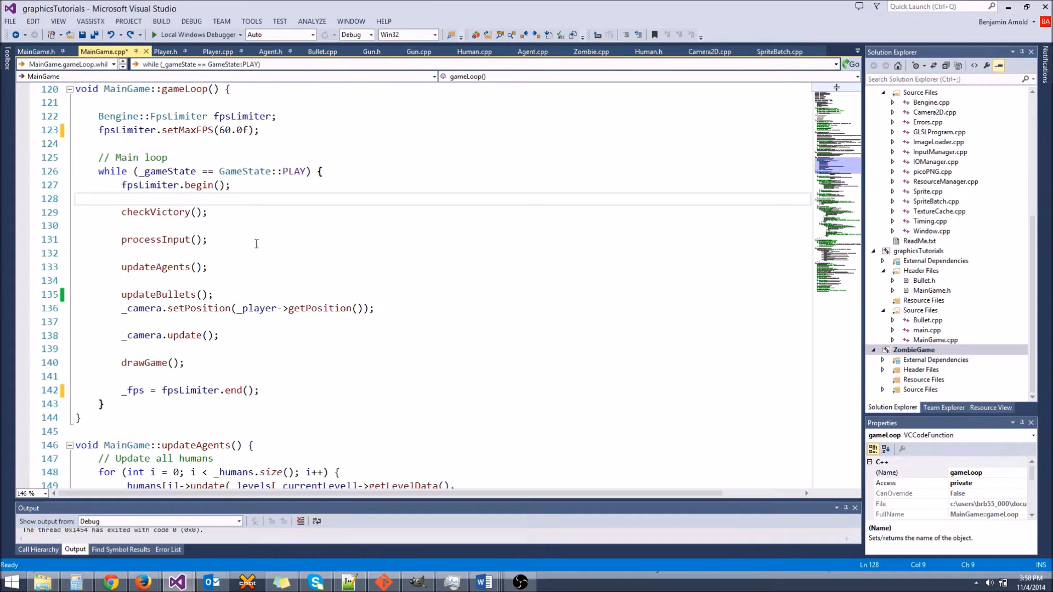
pyautogui.moveTo(286, 234)
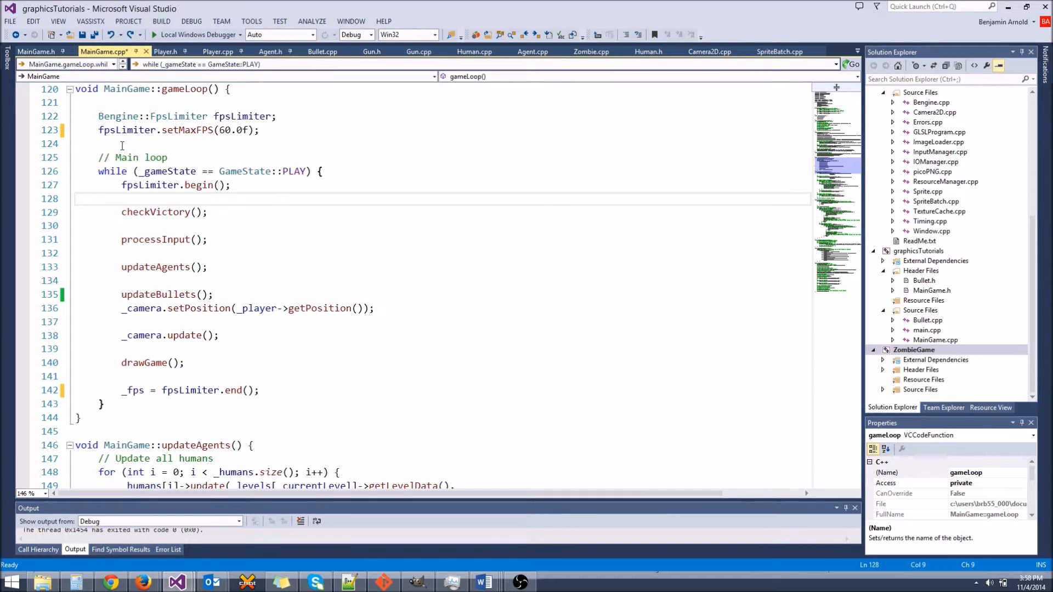
pyautogui.click(122, 198)
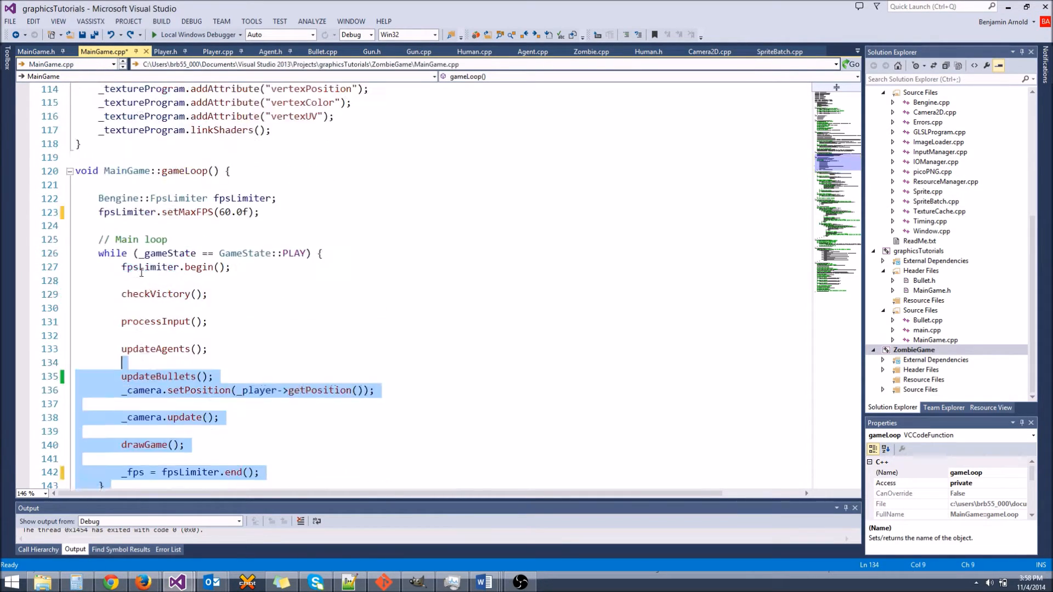
pyautogui.click(355, 34)
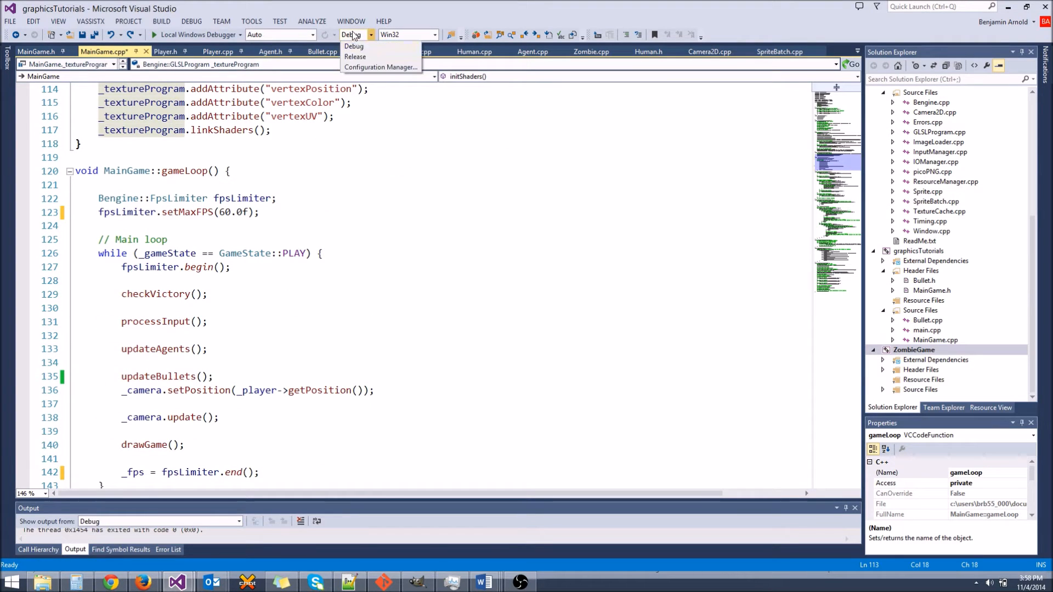
pyautogui.click(354, 55)
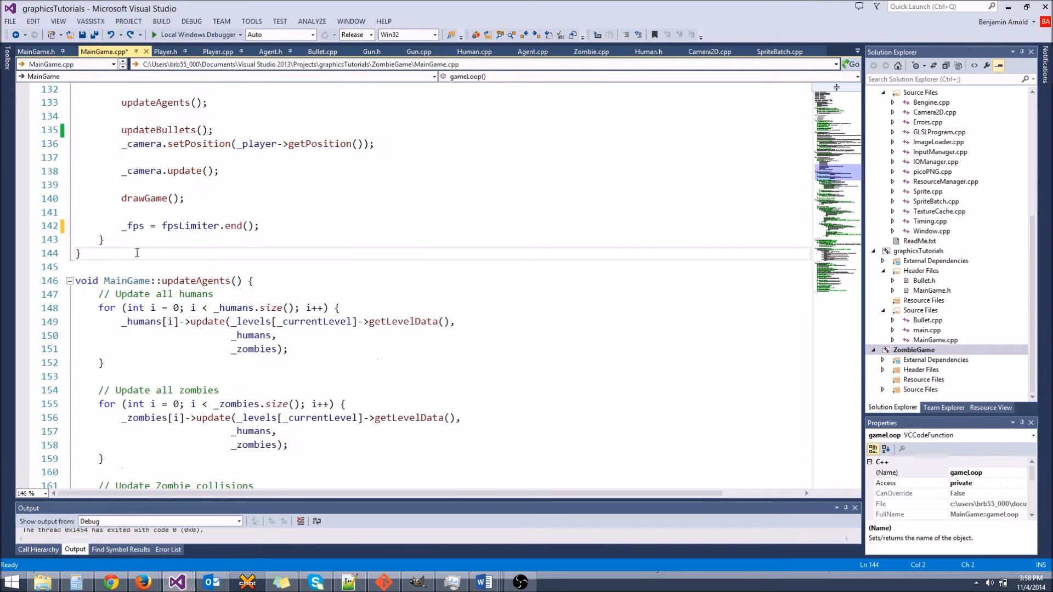
pyautogui.scroll(3)
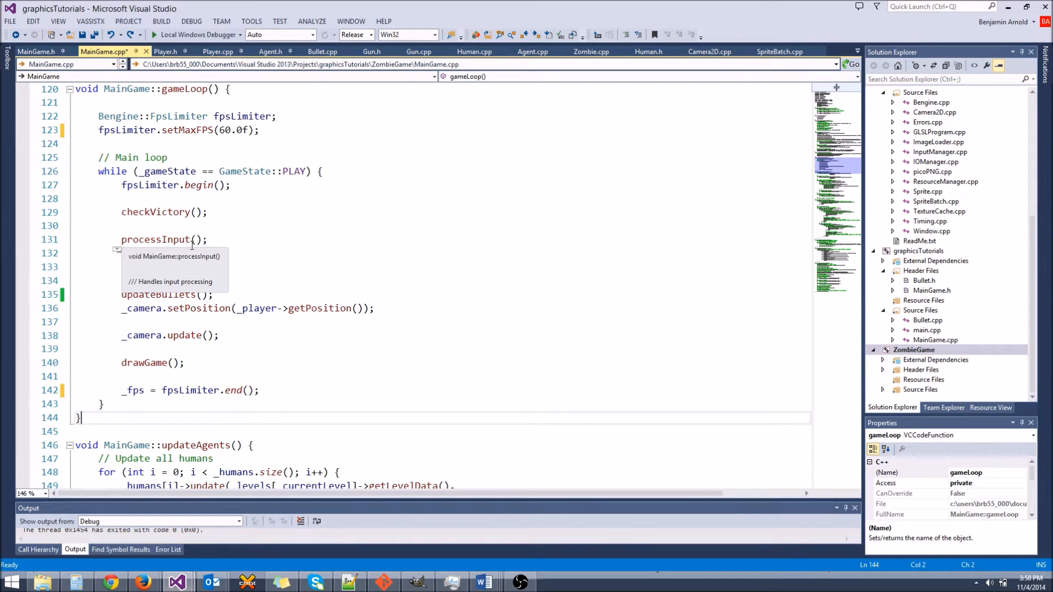
pyautogui.click(181, 198)
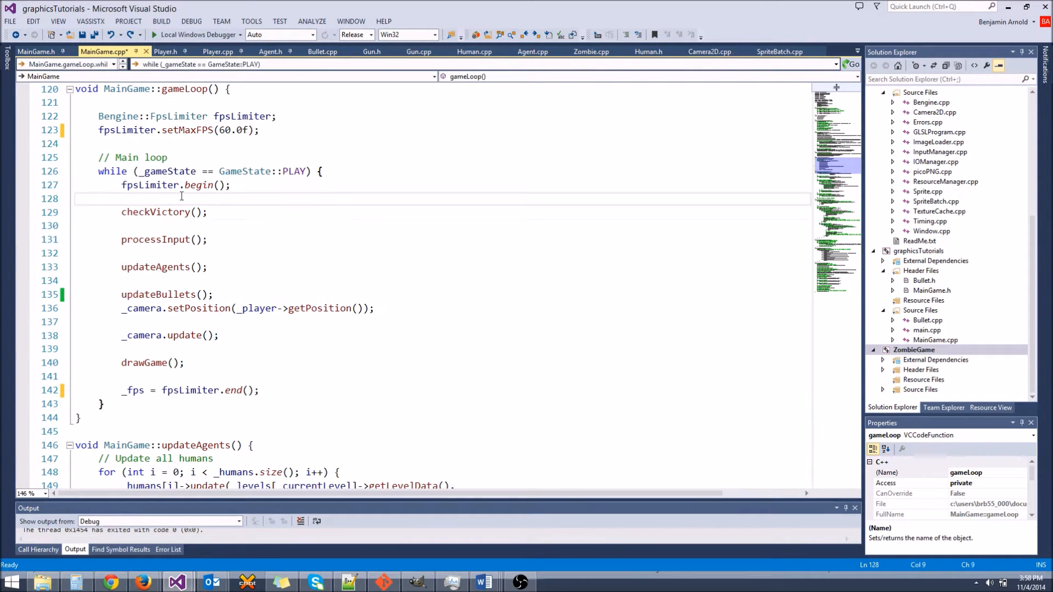
pyautogui.click(367, 34)
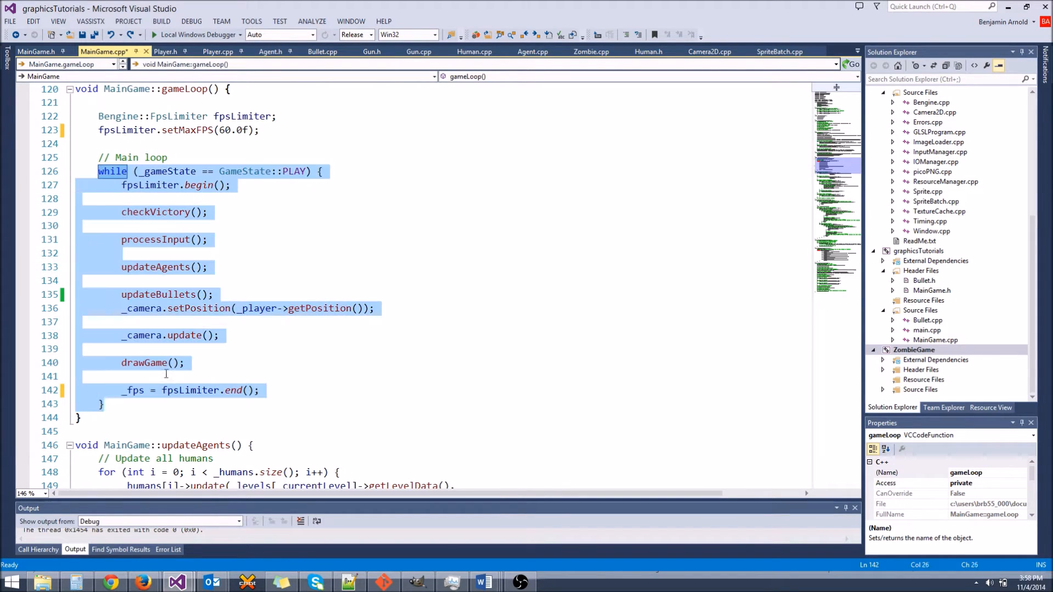
pyautogui.click(98, 171)
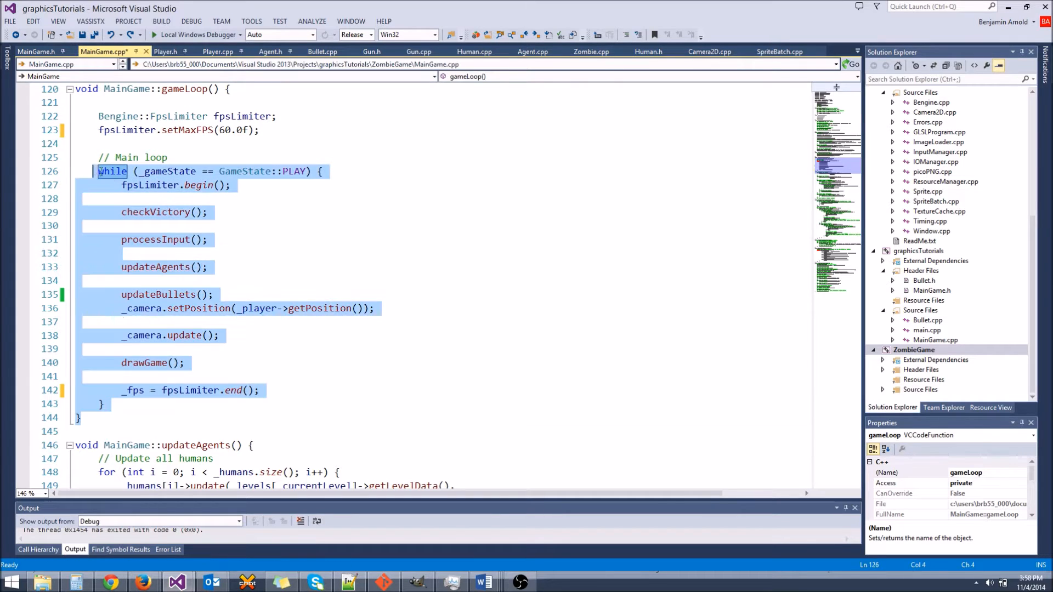
pyautogui.click(172, 412)
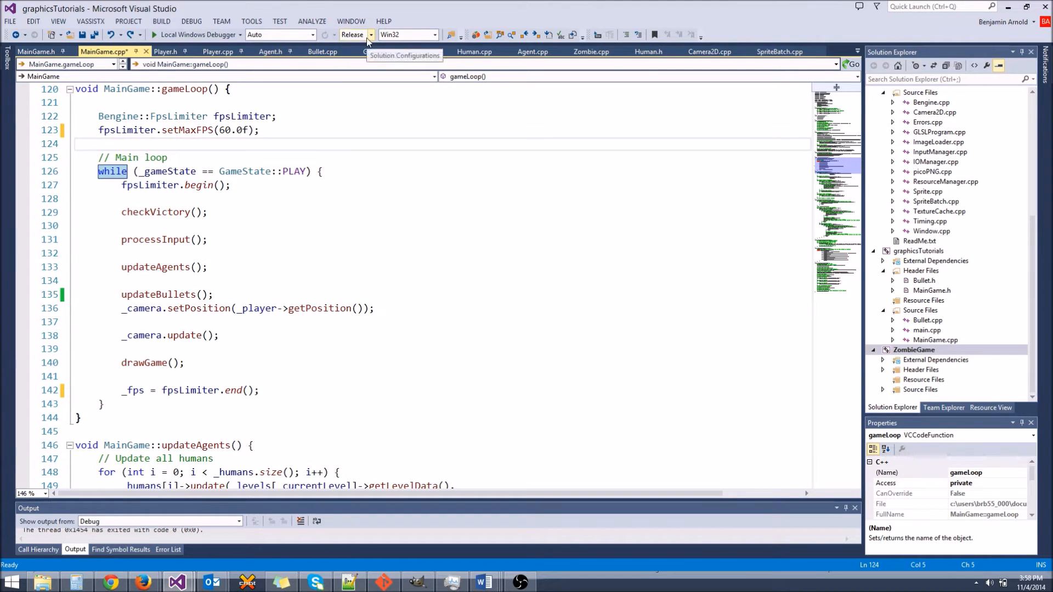
pyautogui.moveTo(355, 42)
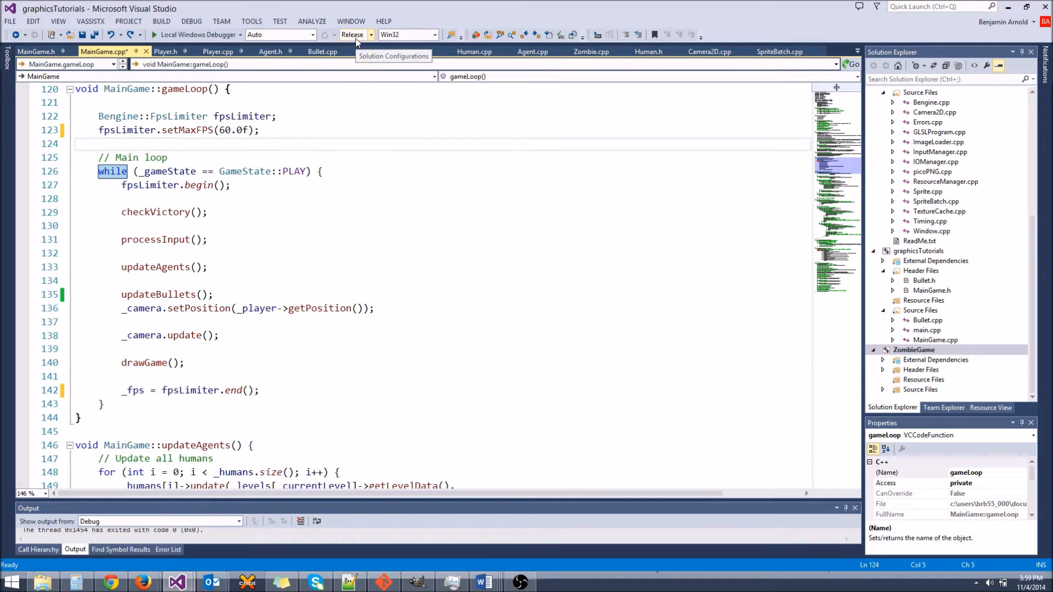
# Change the Solution Configuration back from Release to Debug
pyautogui.click(370, 34)
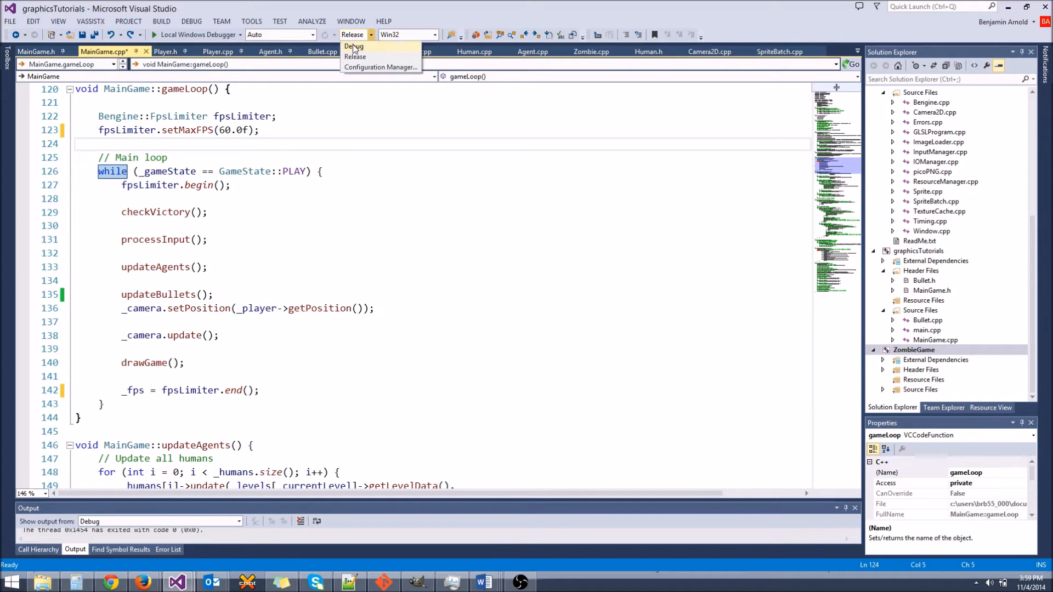
pyautogui.click(353, 46)
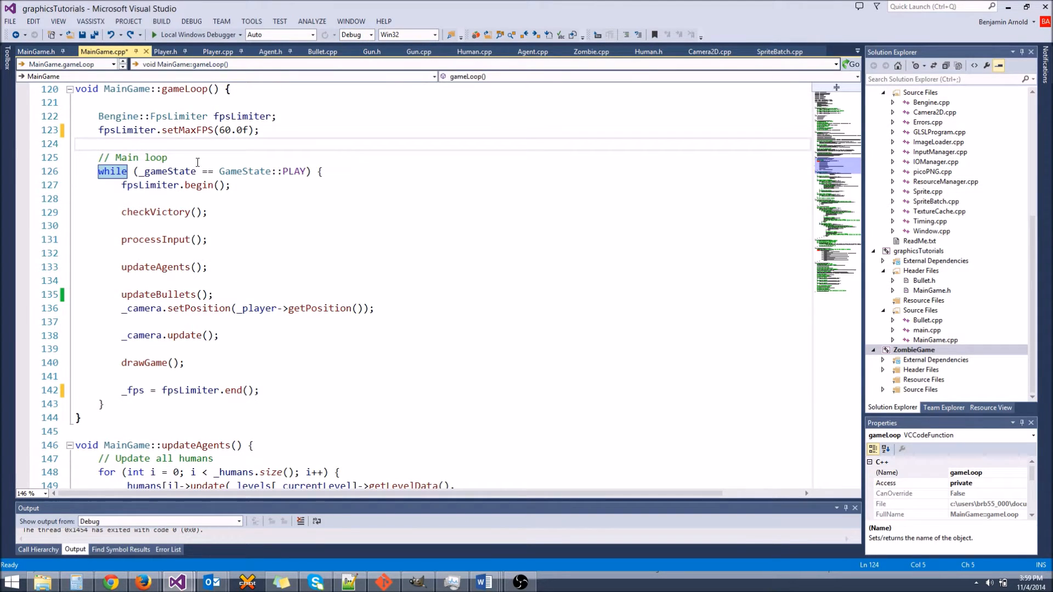
pyautogui.moveTo(159, 208)
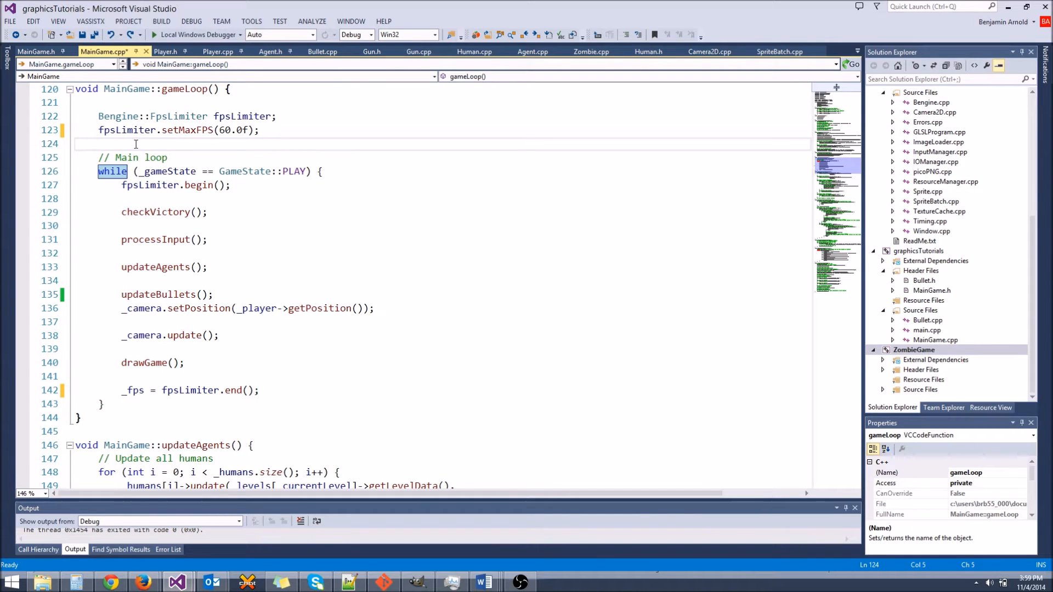
pyautogui.click(188, 240)
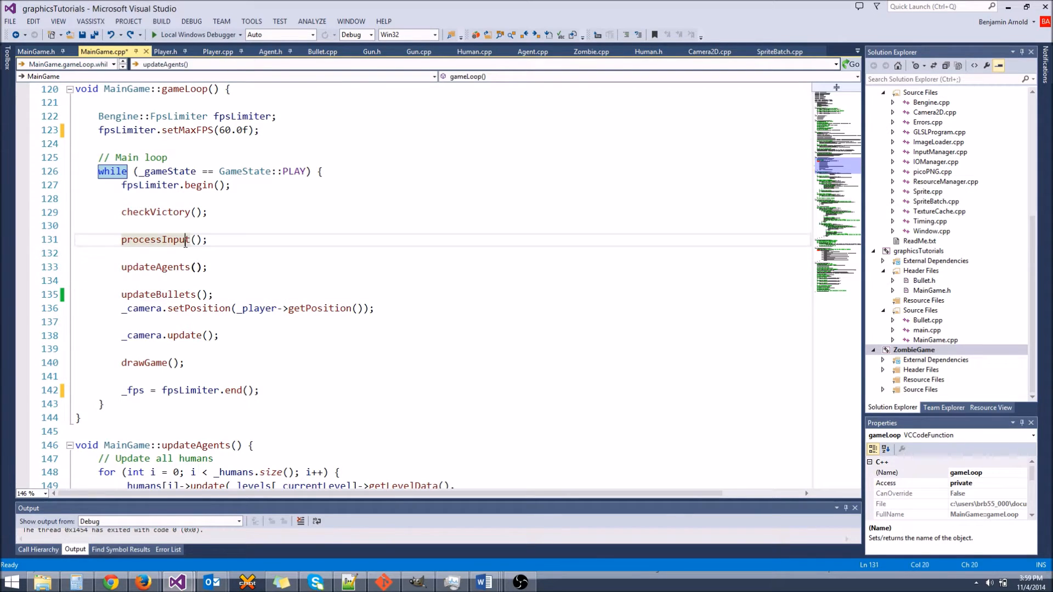
pyautogui.click(122, 199)
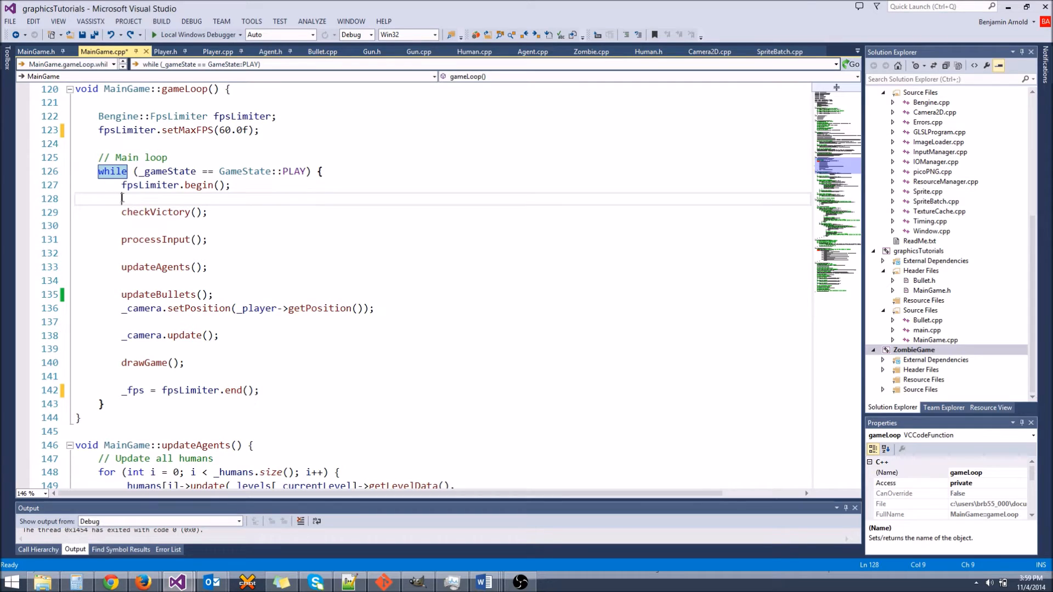
pyautogui.moveTo(148, 202)
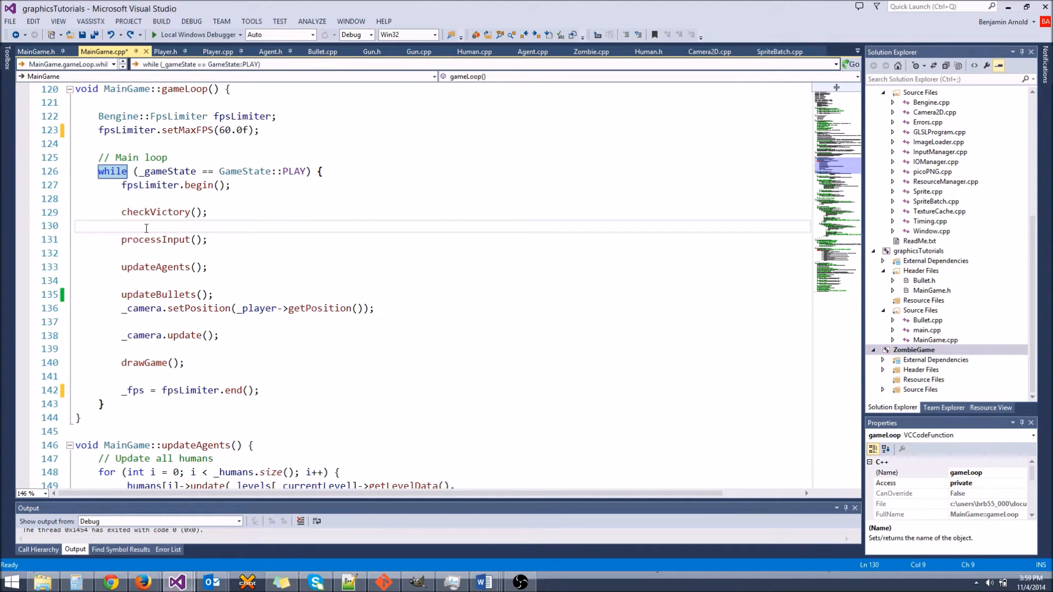
pyautogui.click(156, 266)
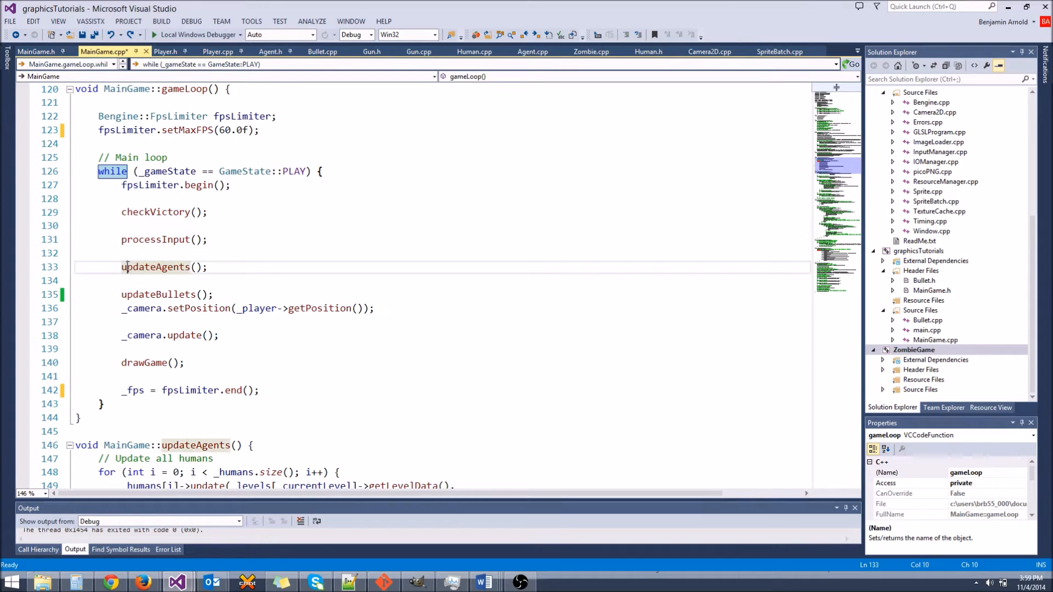
pyautogui.click(121, 262)
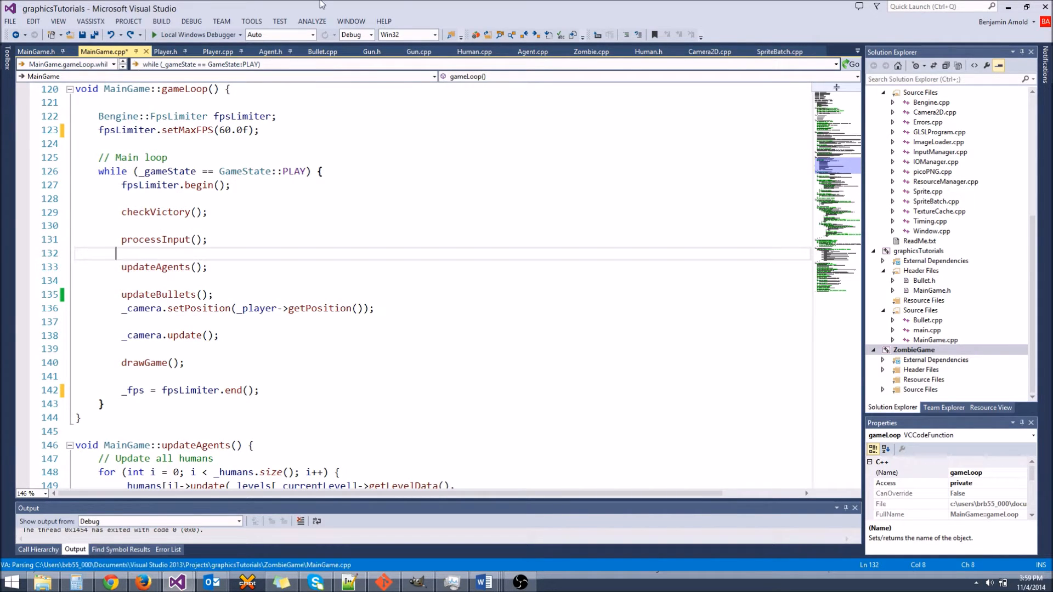
pyautogui.click(357, 34)
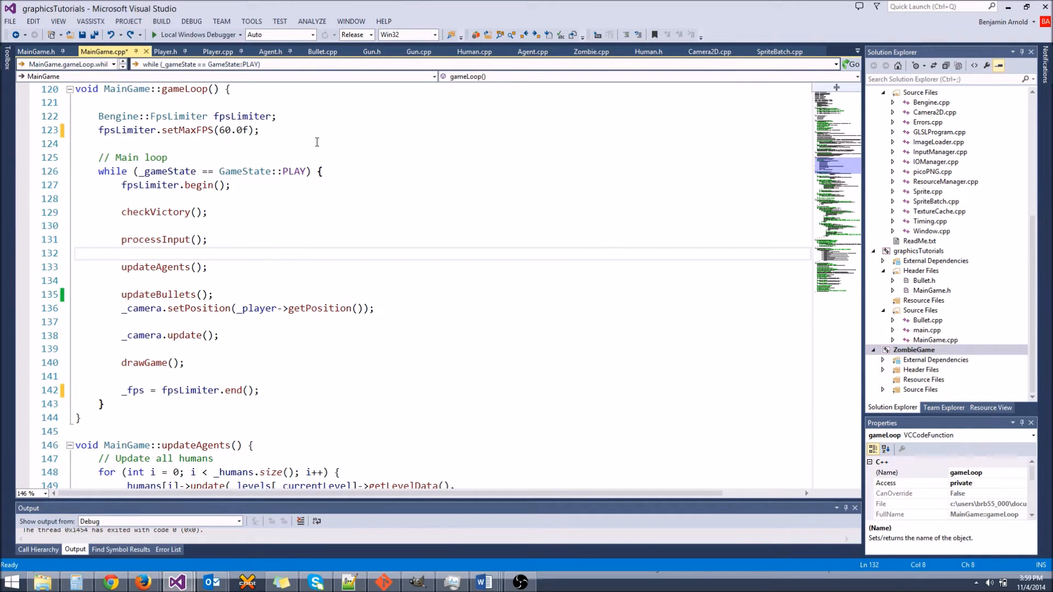
pyautogui.click(355, 34)
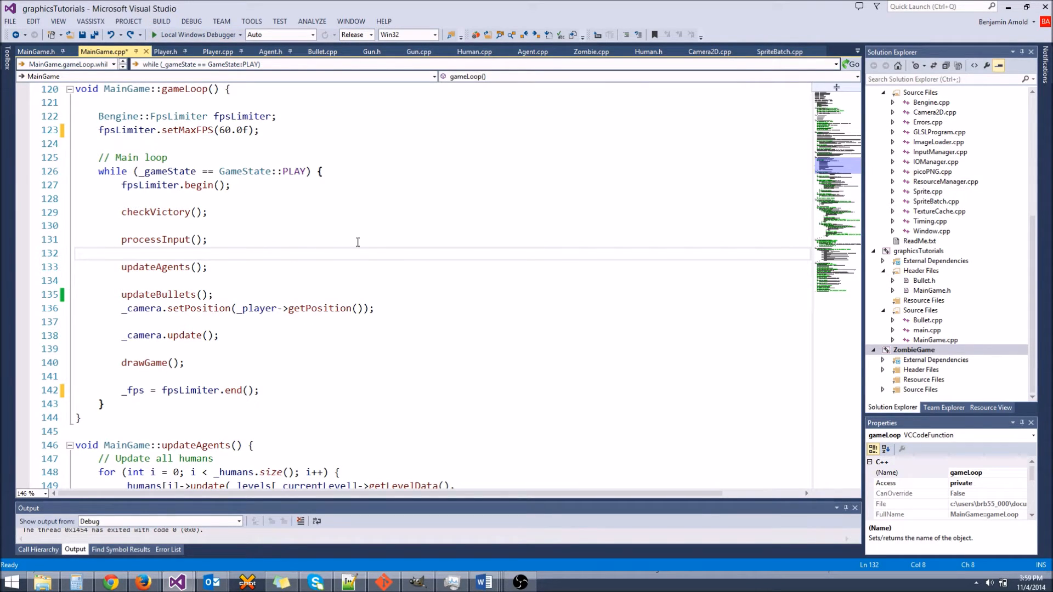
pyautogui.click(355, 34)
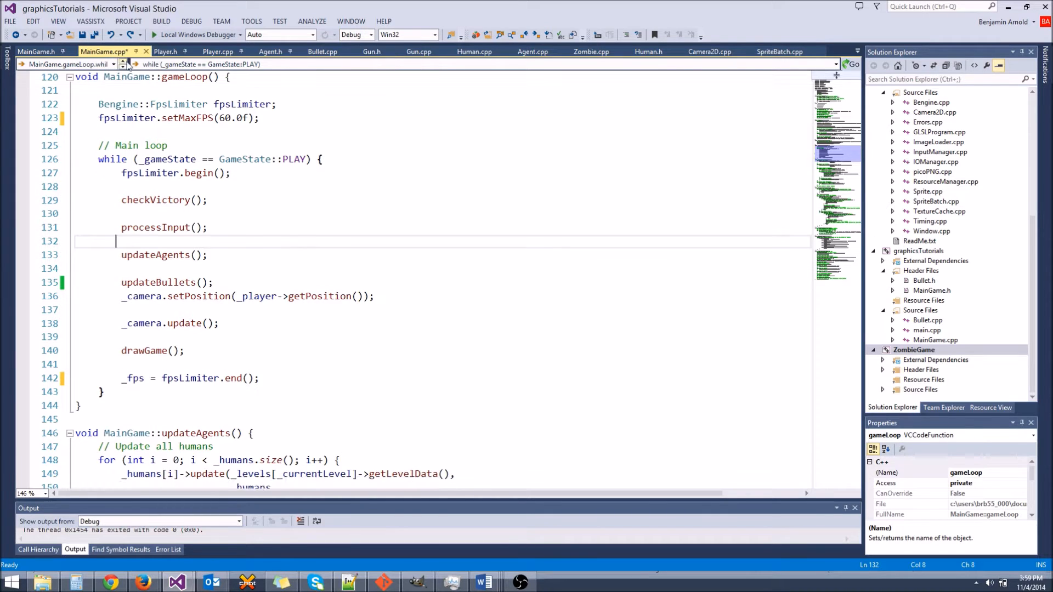
# Open the ZombieGame project property pages from the PROJECT menu
pyautogui.click(128, 21)
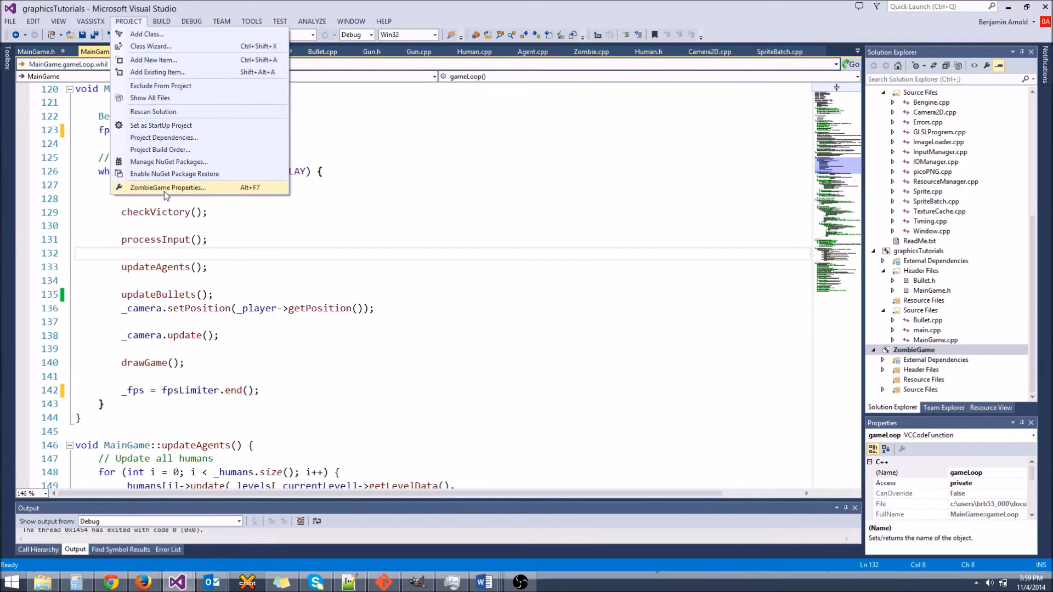
pyautogui.click(167, 187)
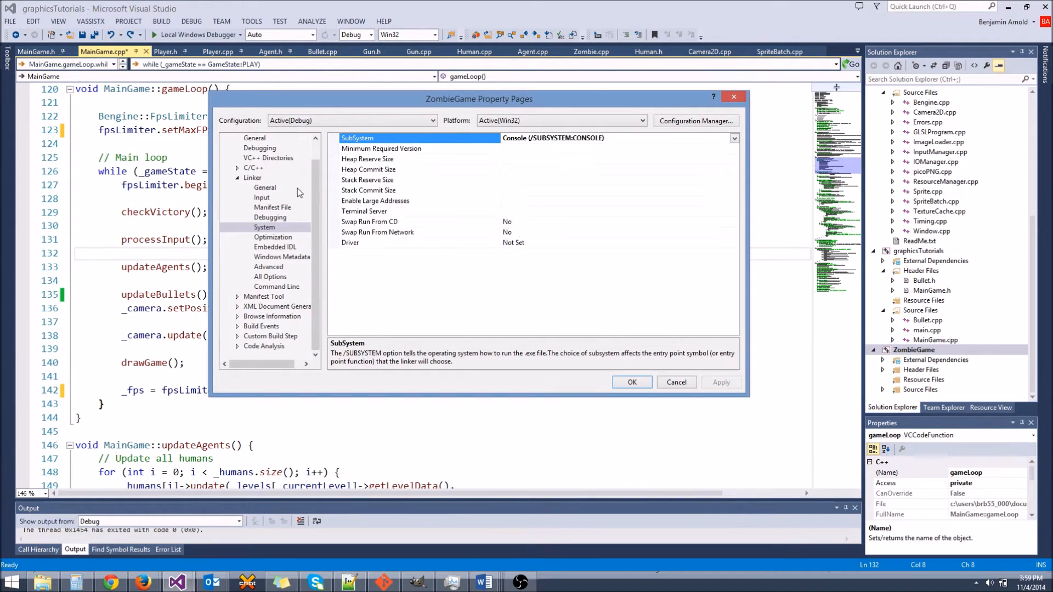
pyautogui.moveTo(326, 101)
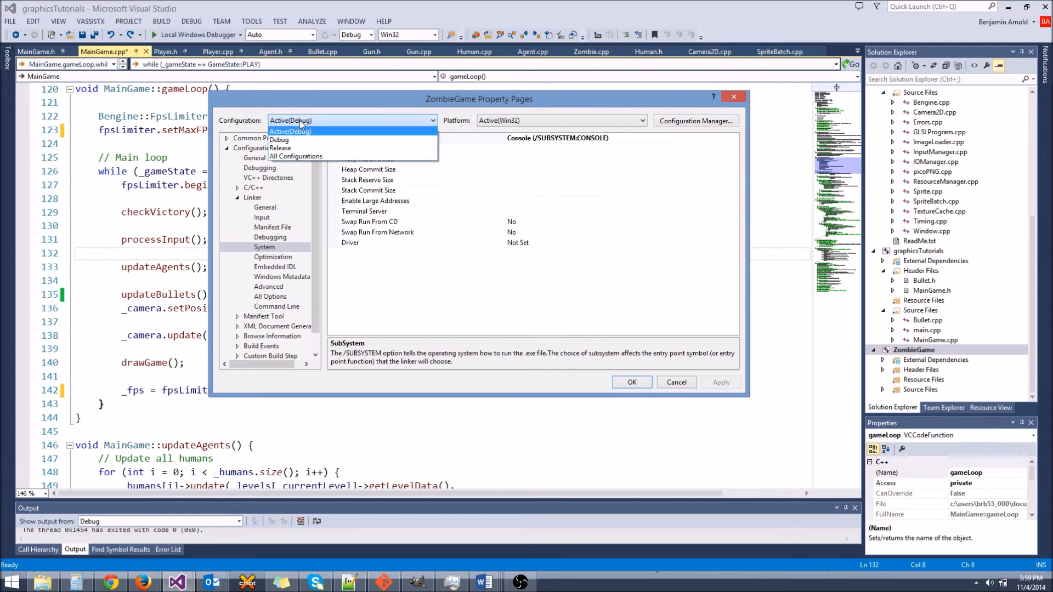
# Browse the Release and Debug configurations' VC++ directory, linker and C/C++ settings
pyautogui.click(279, 148)
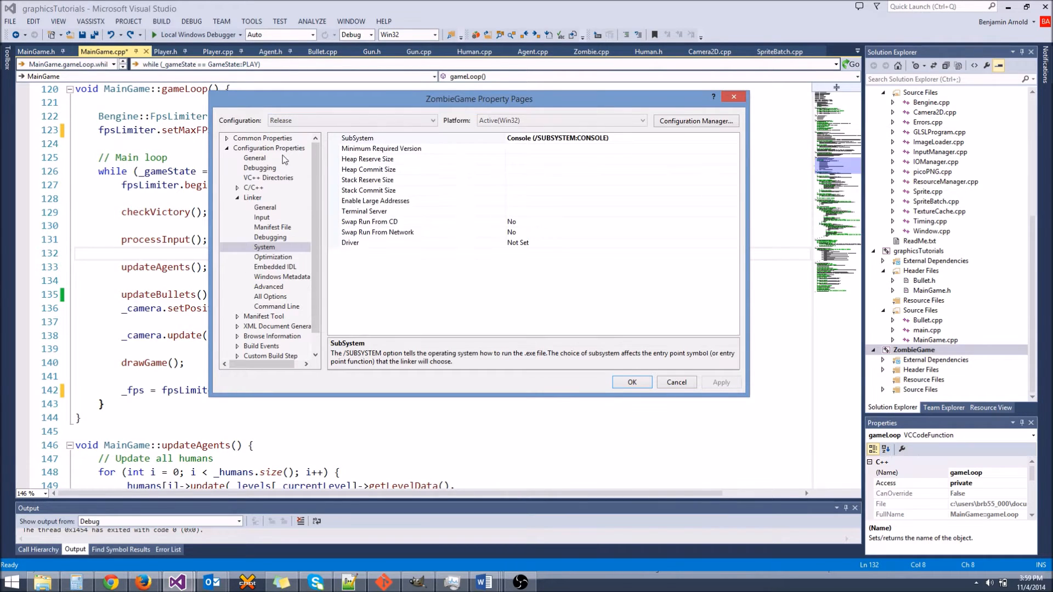
pyautogui.moveTo(250, 236)
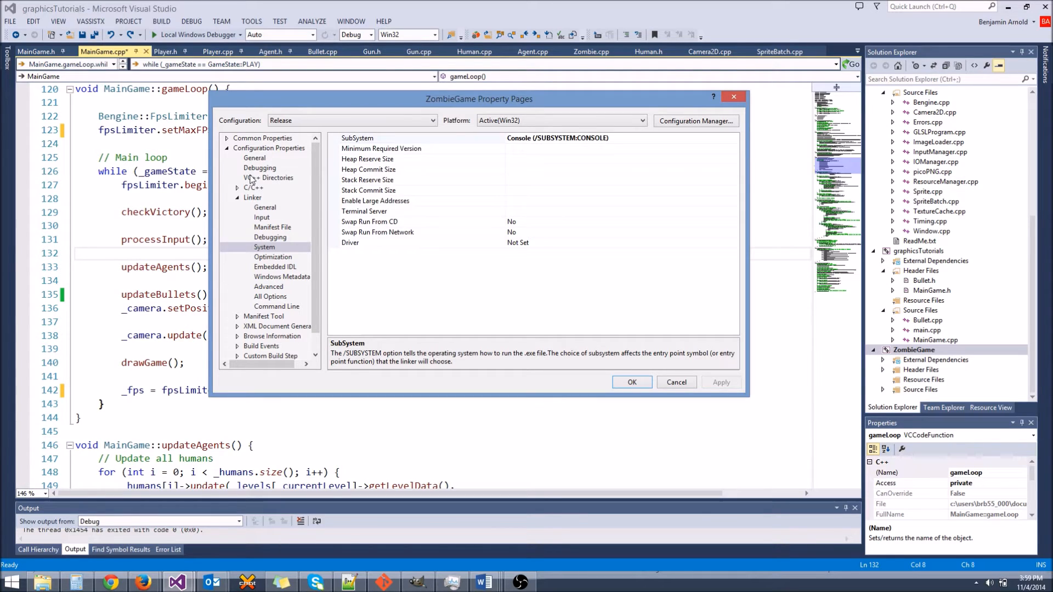
pyautogui.click(269, 178)
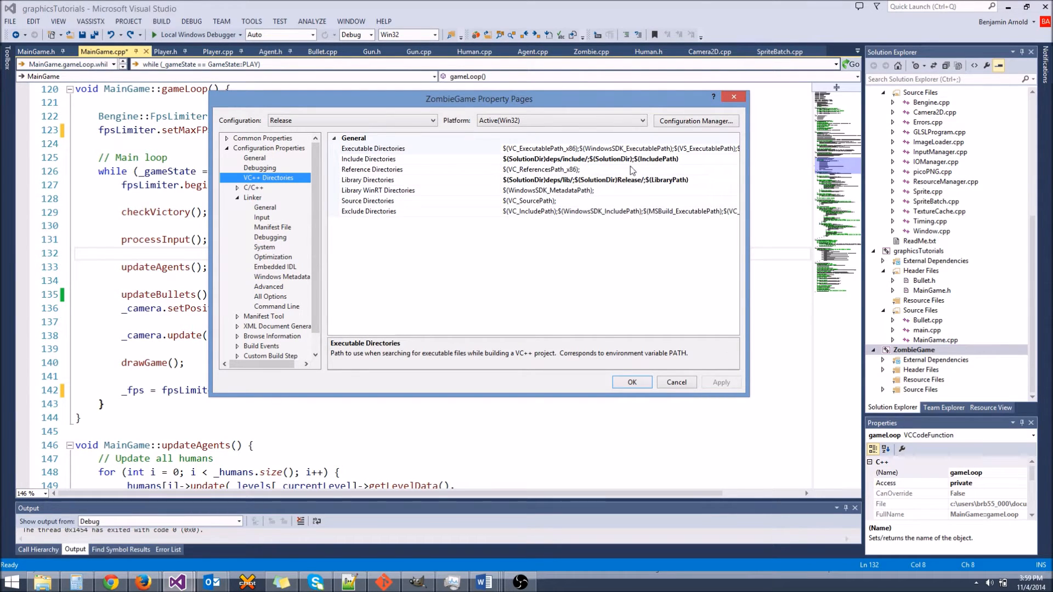
pyautogui.click(262, 217)
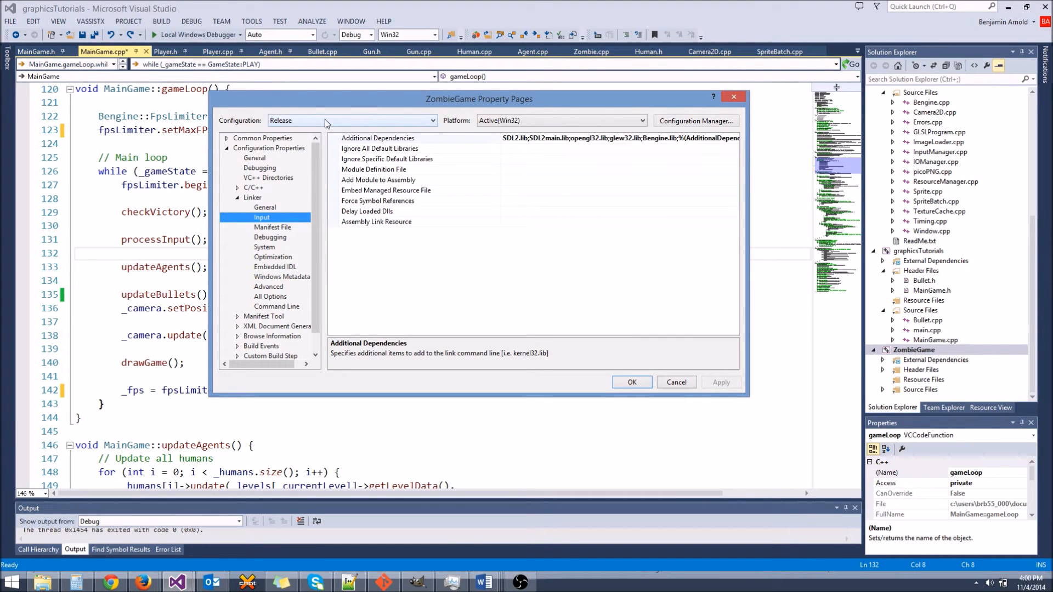
pyautogui.click(348, 121)
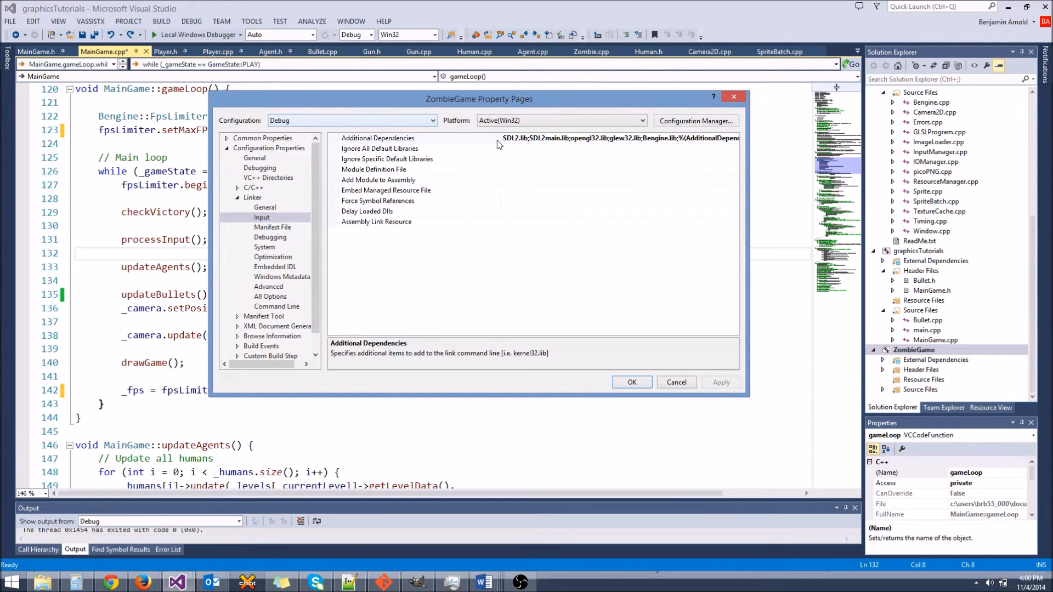
pyautogui.click(430, 121)
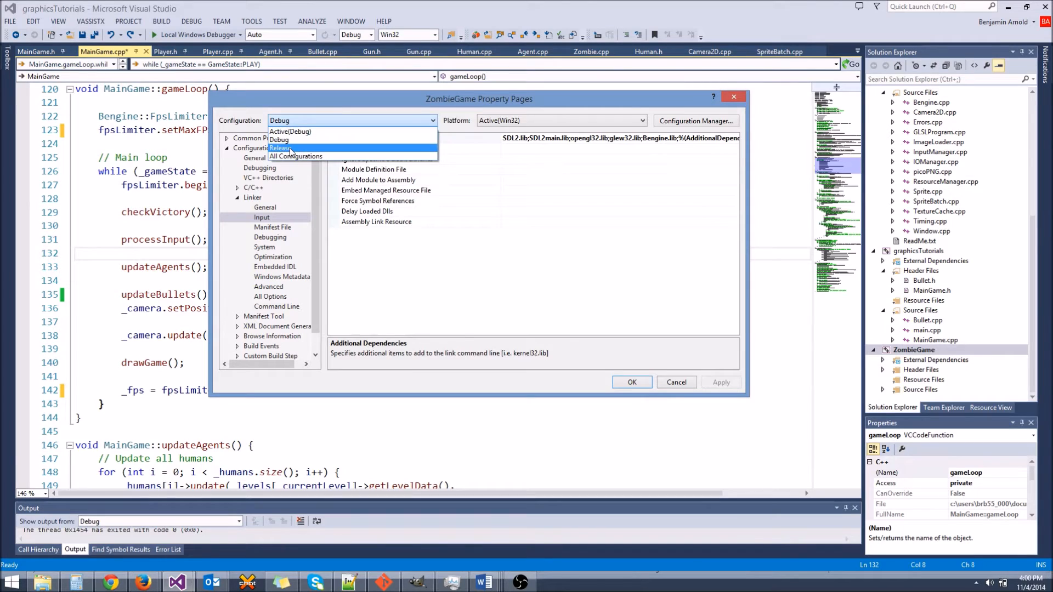
pyautogui.click(279, 147)
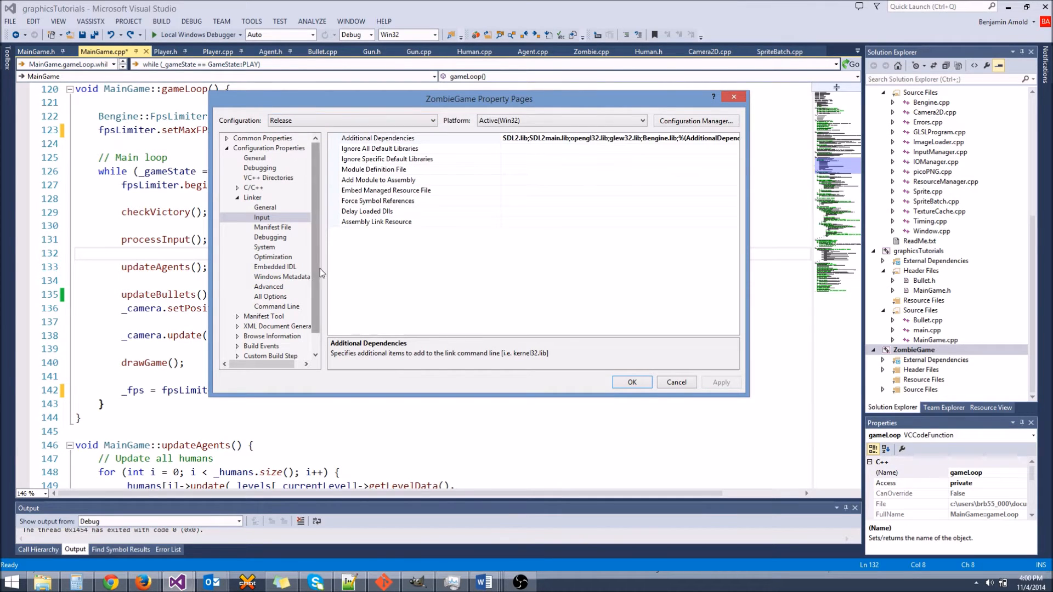
pyautogui.click(265, 247)
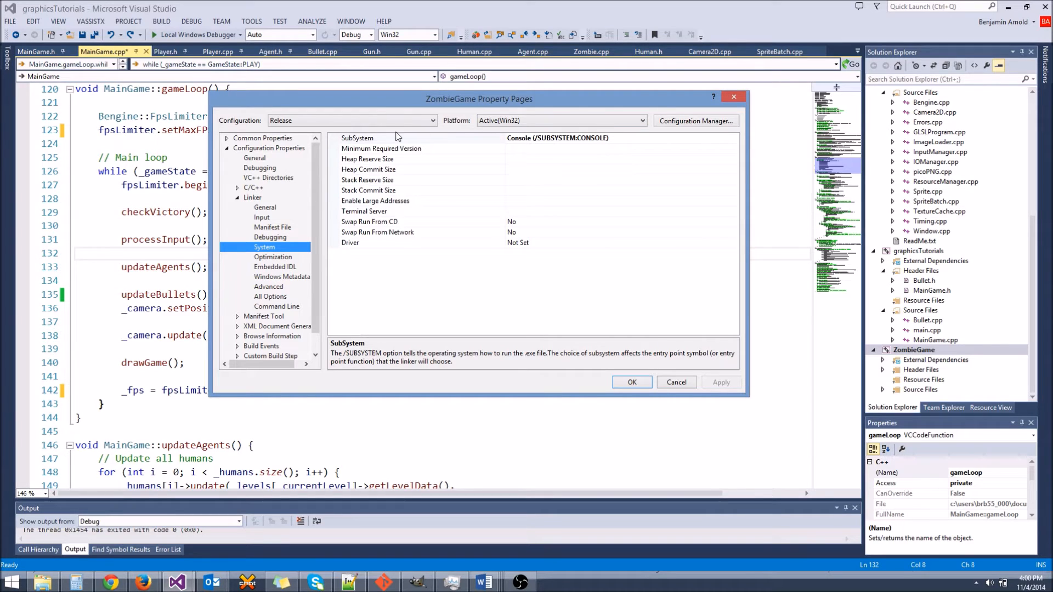
pyautogui.click(253, 188)
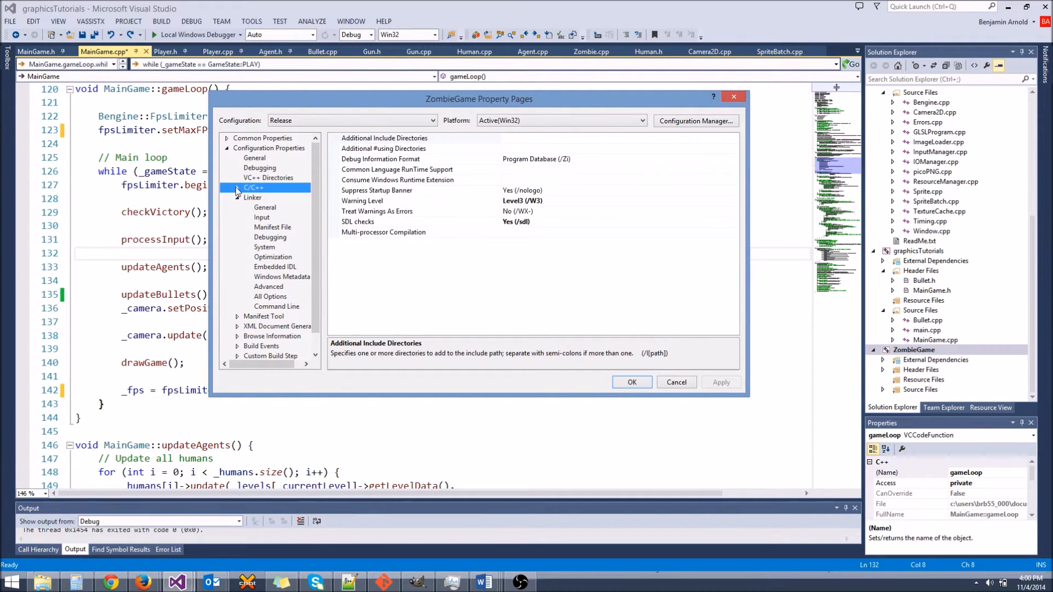
pyautogui.click(268, 178)
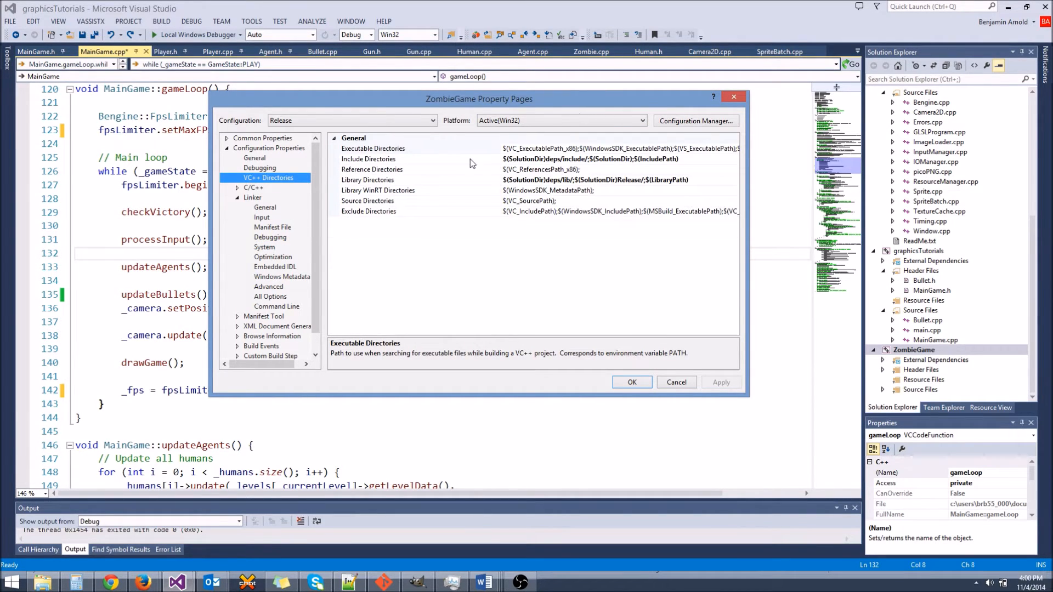
# Inspect the Debug configuration's Library Directories path in the editor
pyautogui.click(367, 178)
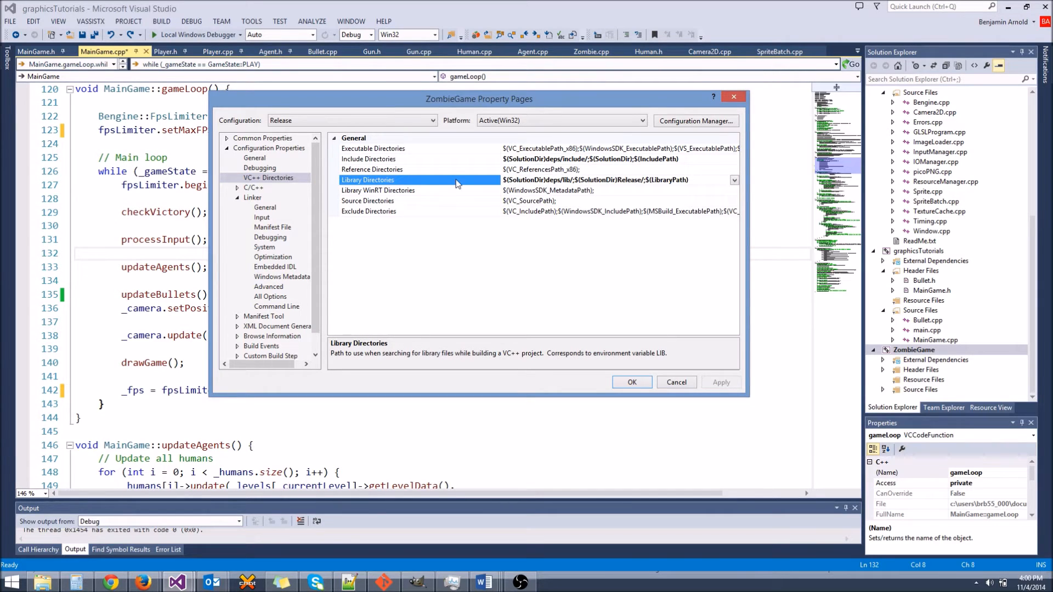
pyautogui.click(733, 179)
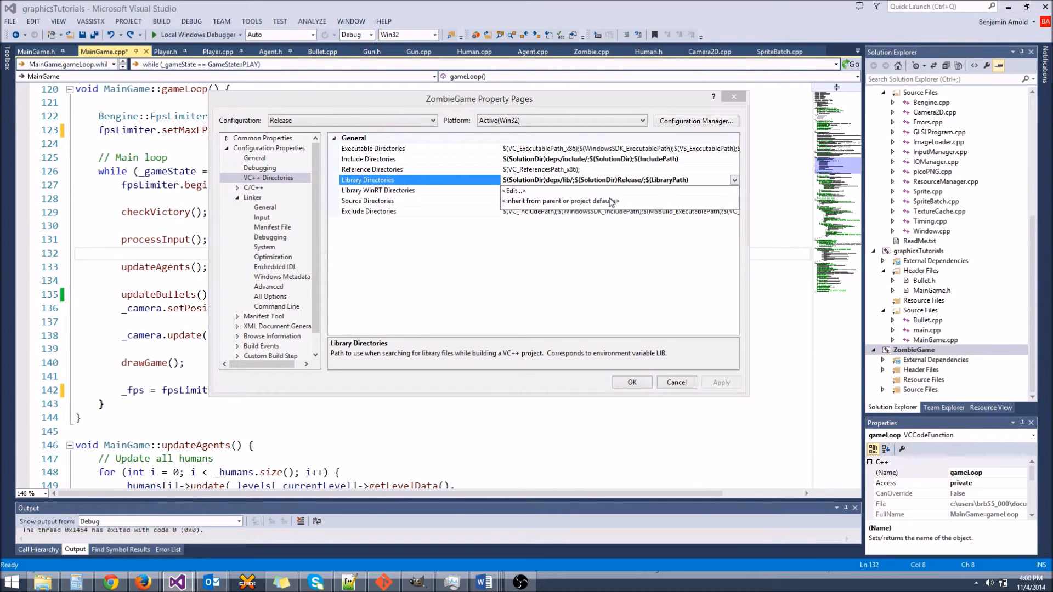
pyautogui.click(513, 190)
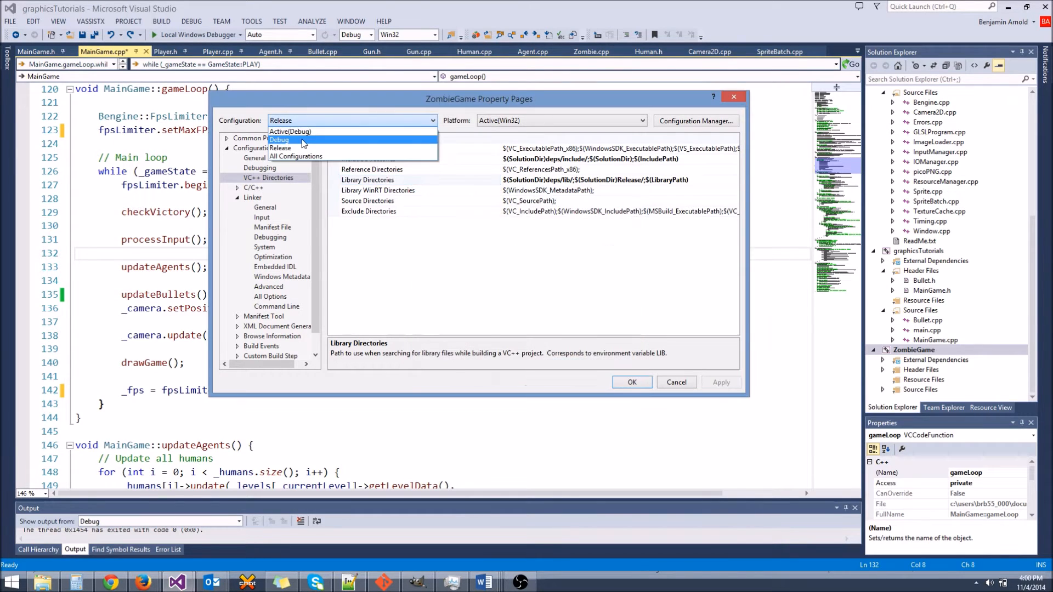
pyautogui.click(279, 140)
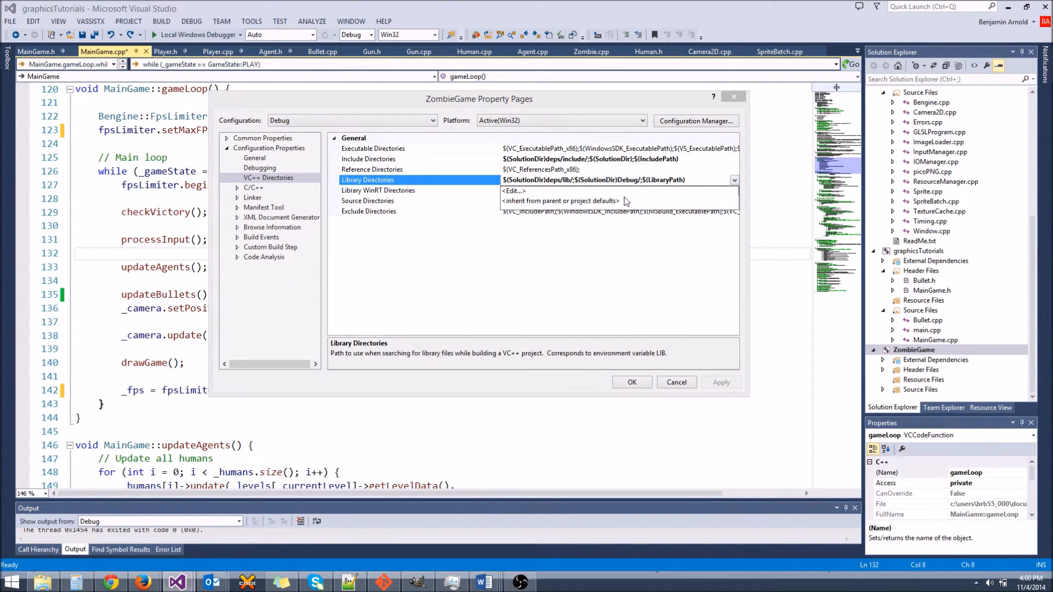
pyautogui.click(513, 191)
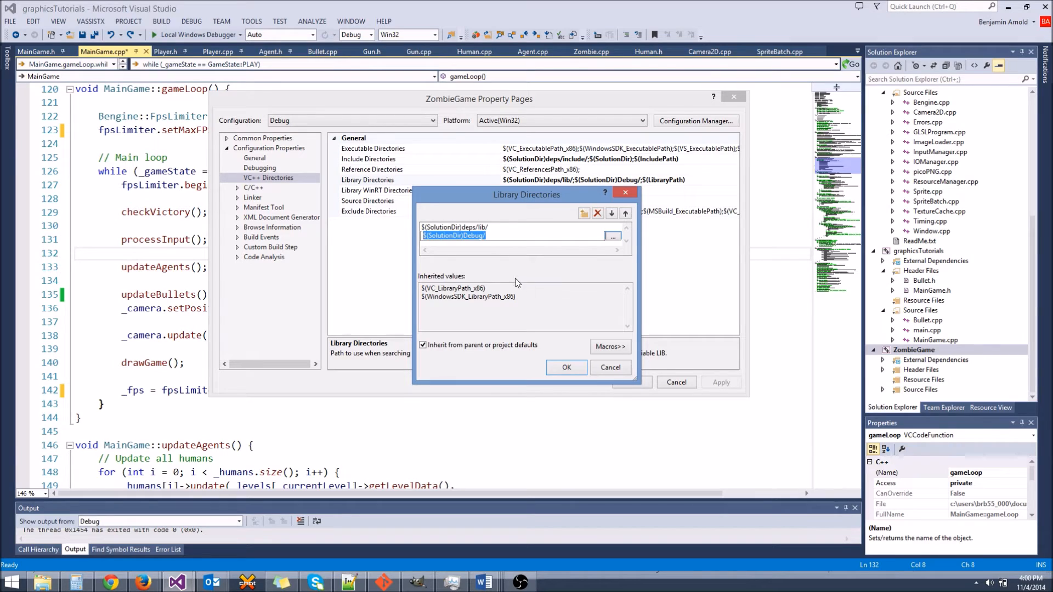
pyautogui.click(566, 367)
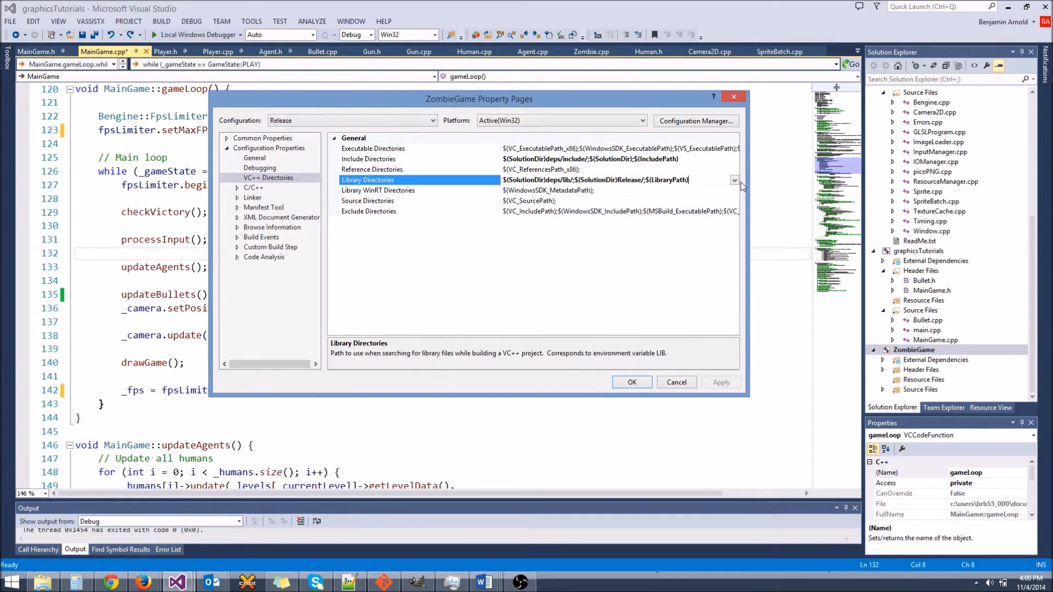
# Confirm the Release Library Directories path points to the Release folder and close the property pages
pyautogui.click(734, 180)
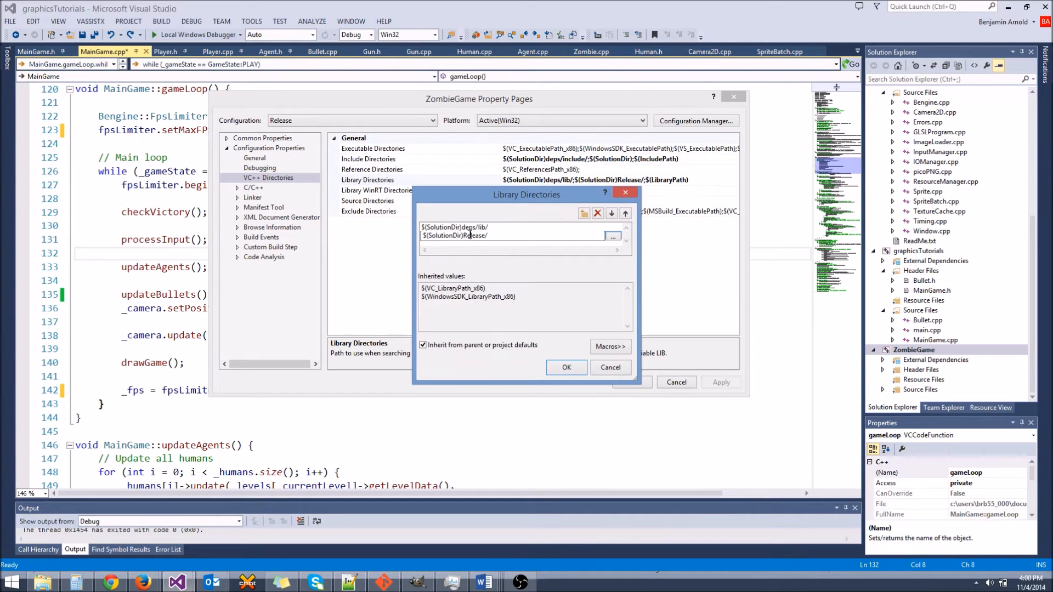
pyautogui.doubleClick(475, 236)
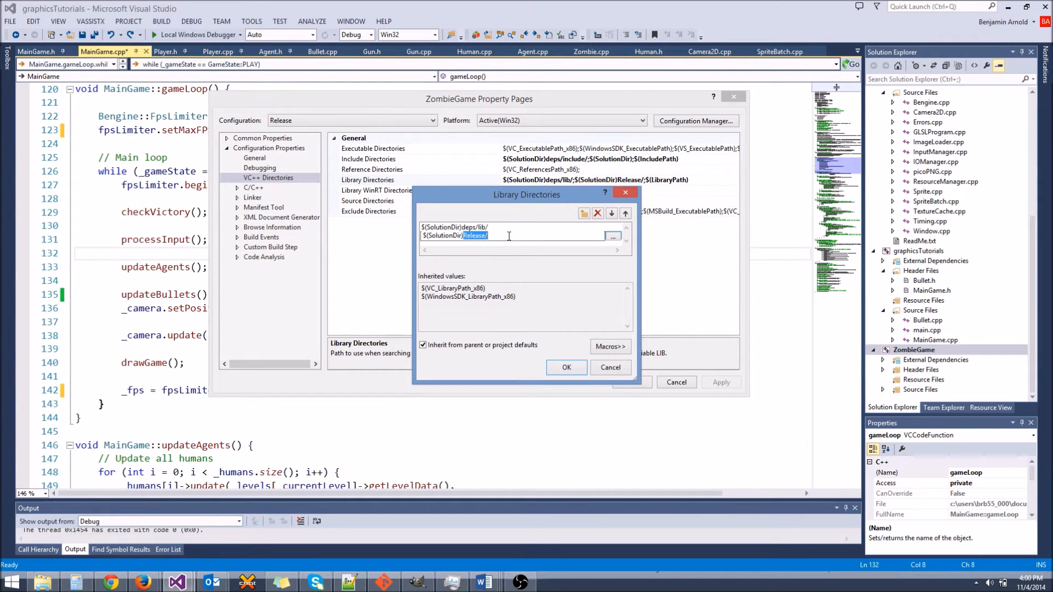
pyautogui.click(566, 368)
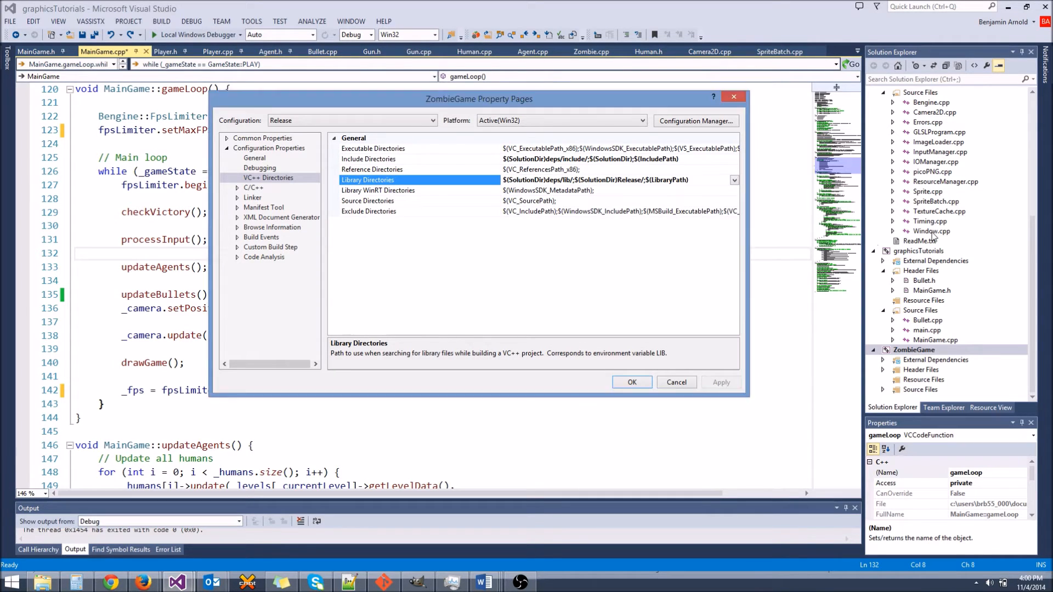
pyautogui.click(630, 381)
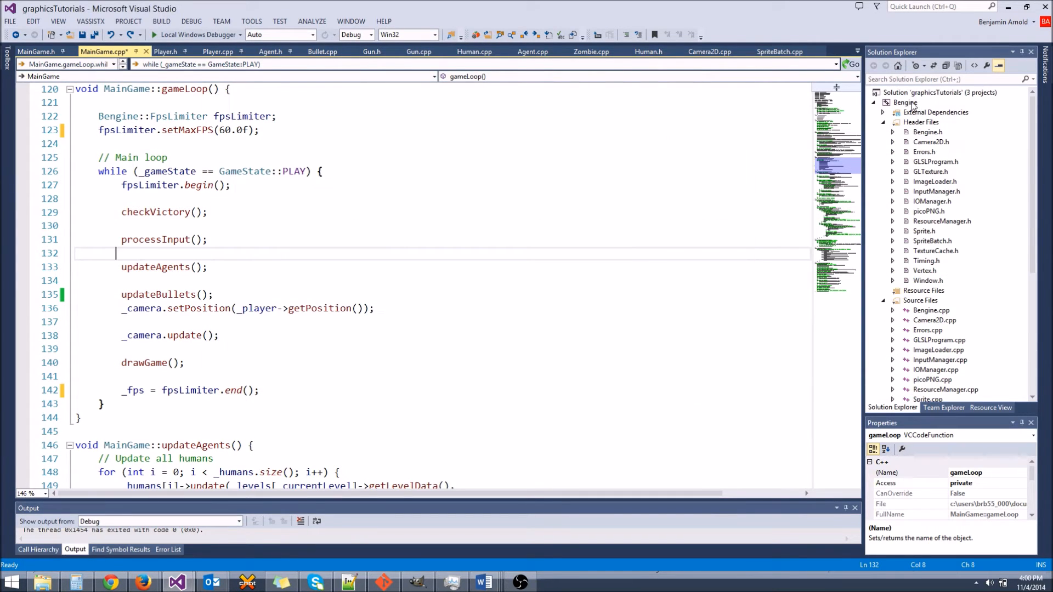
# Select the Bengine and graphicsTutorials projects and expand Bengine's external dependencies to reach _fixes.hpp
pyautogui.click(905, 102)
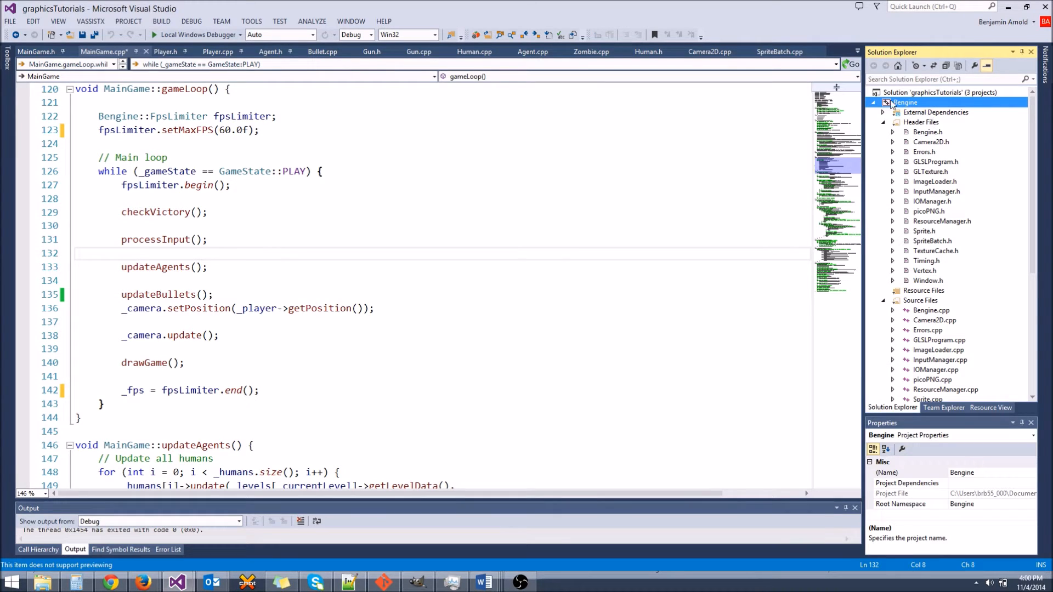
pyautogui.scroll(-3)
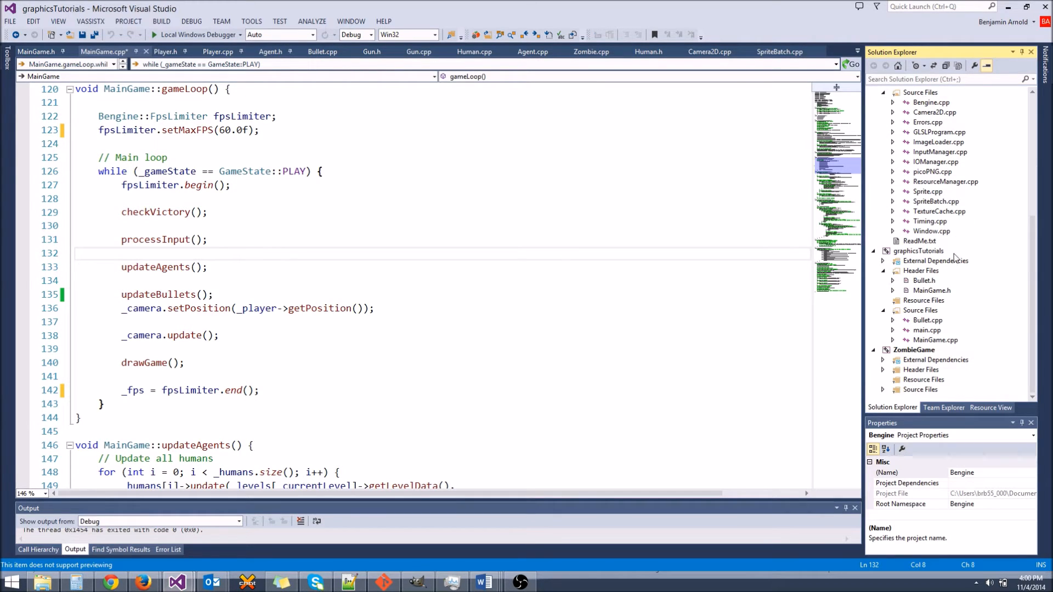
pyautogui.click(914, 349)
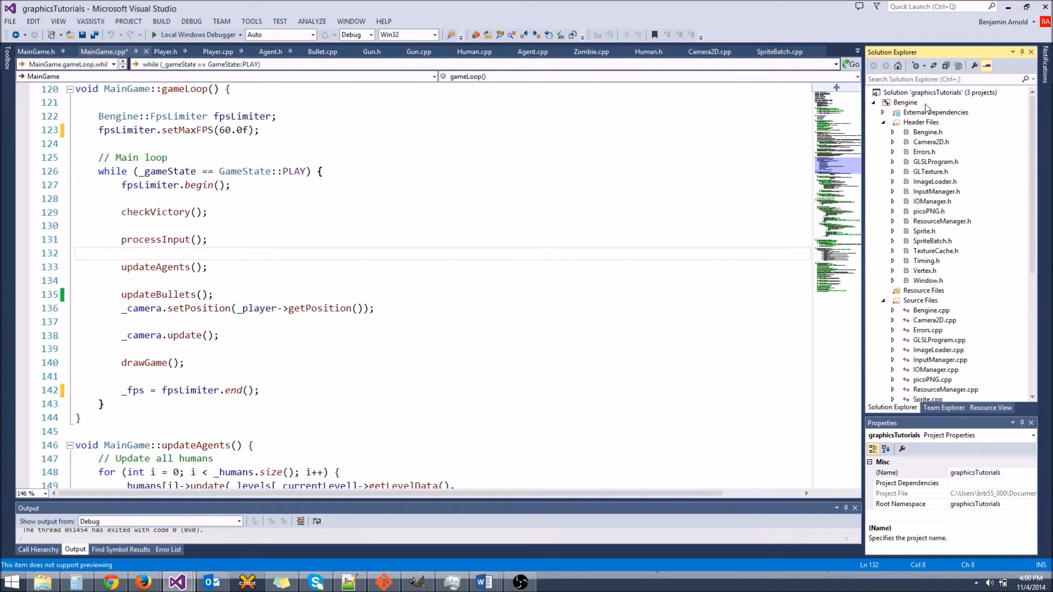
pyautogui.click(918, 250)
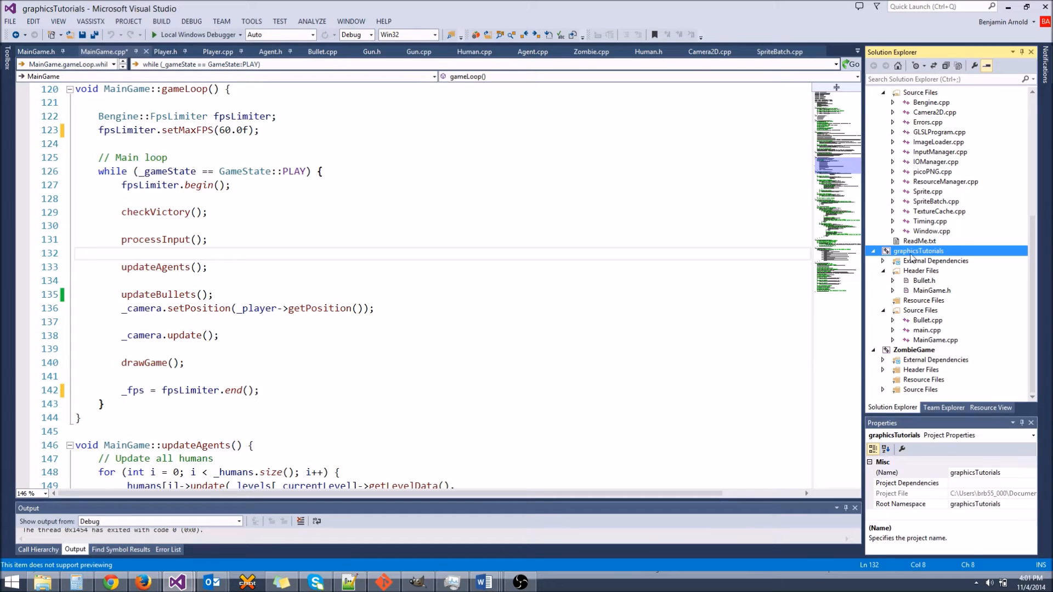
pyautogui.click(913, 350)
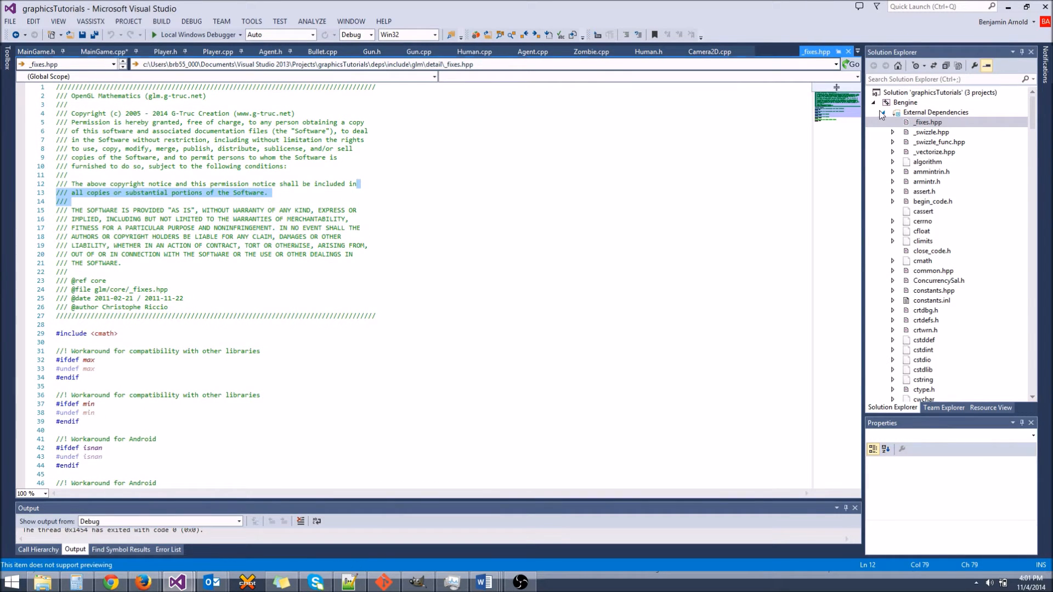
pyautogui.click(886, 102)
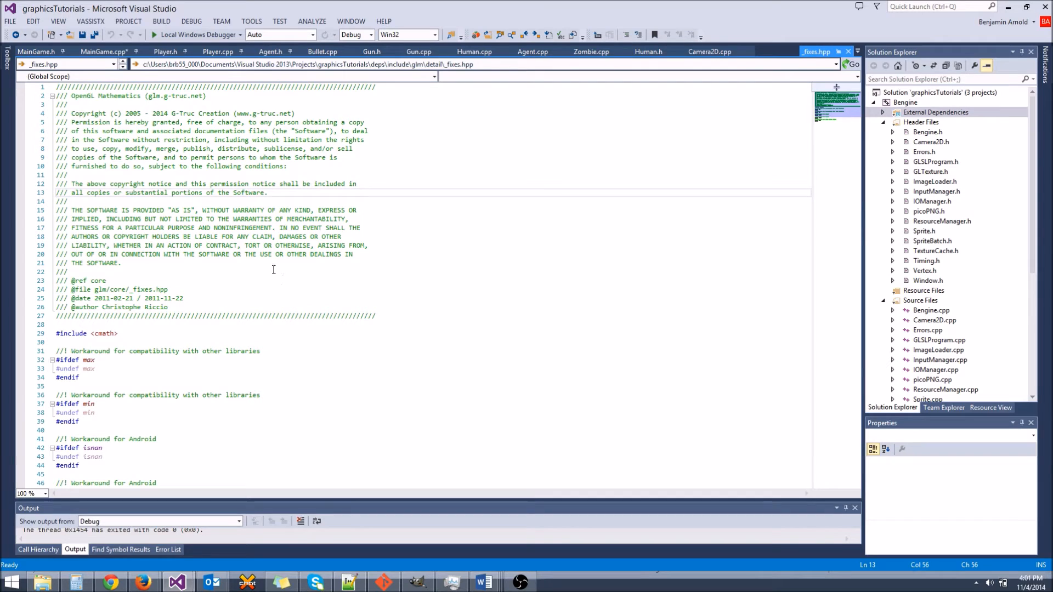
pyautogui.click(103, 52)
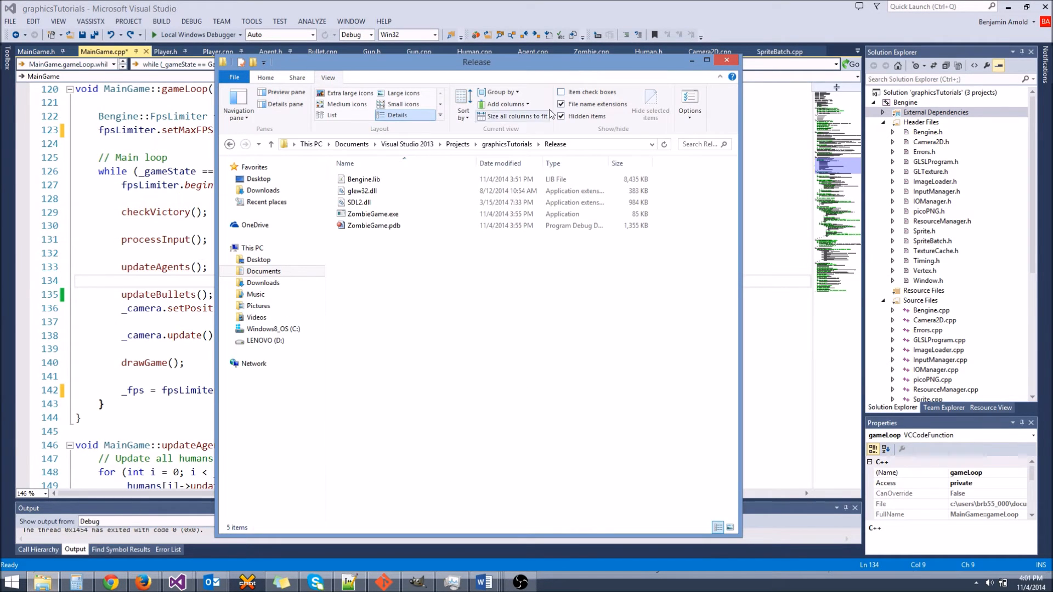
# Inspect the Release build folder's executable and DLLs under graphicsTutorials
pyautogui.click(562, 104)
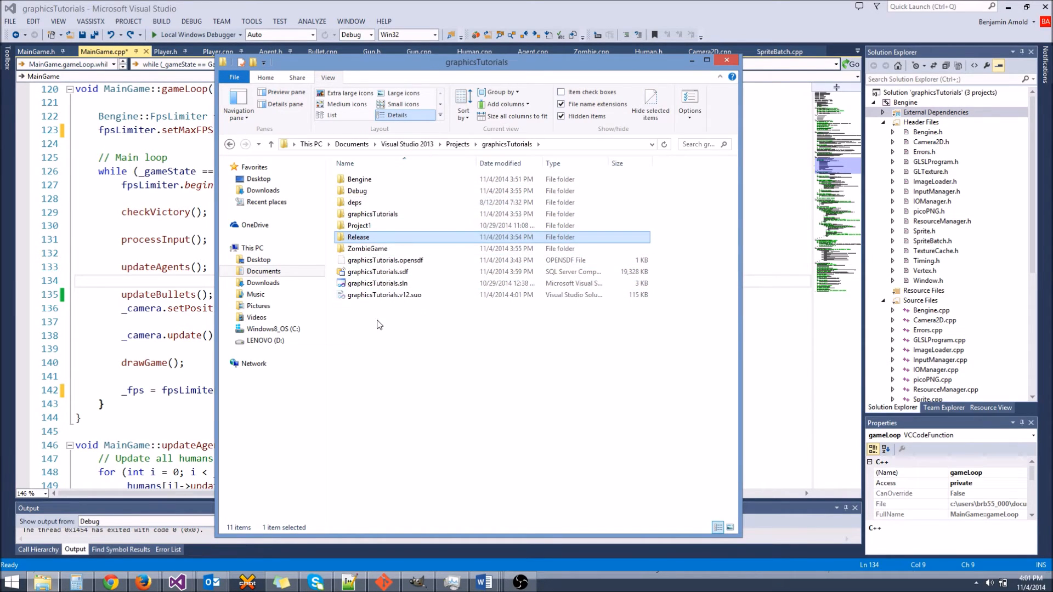
pyautogui.moveTo(398, 239)
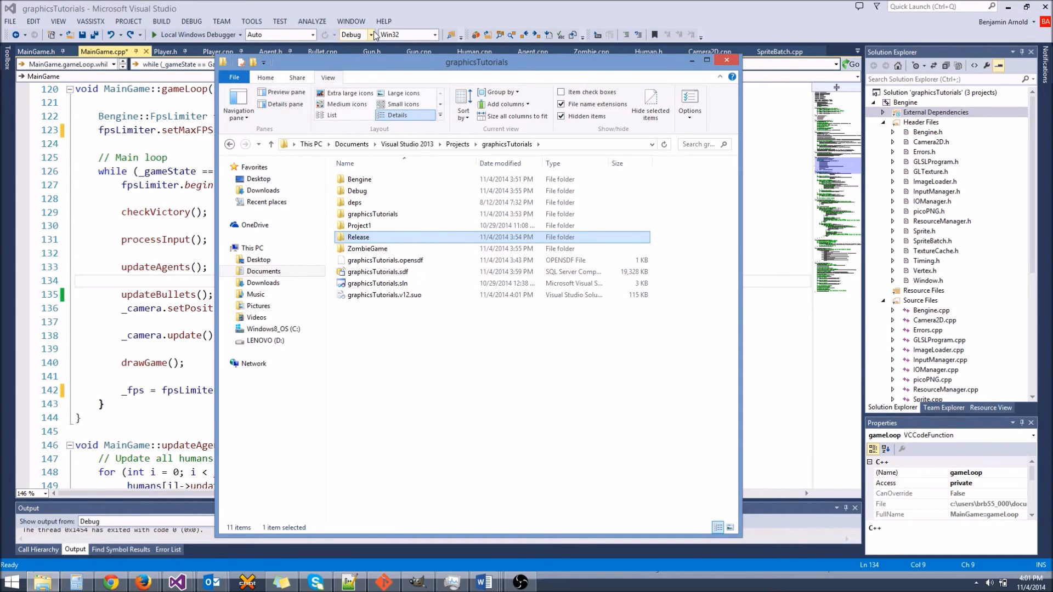
pyautogui.moveTo(360, 36)
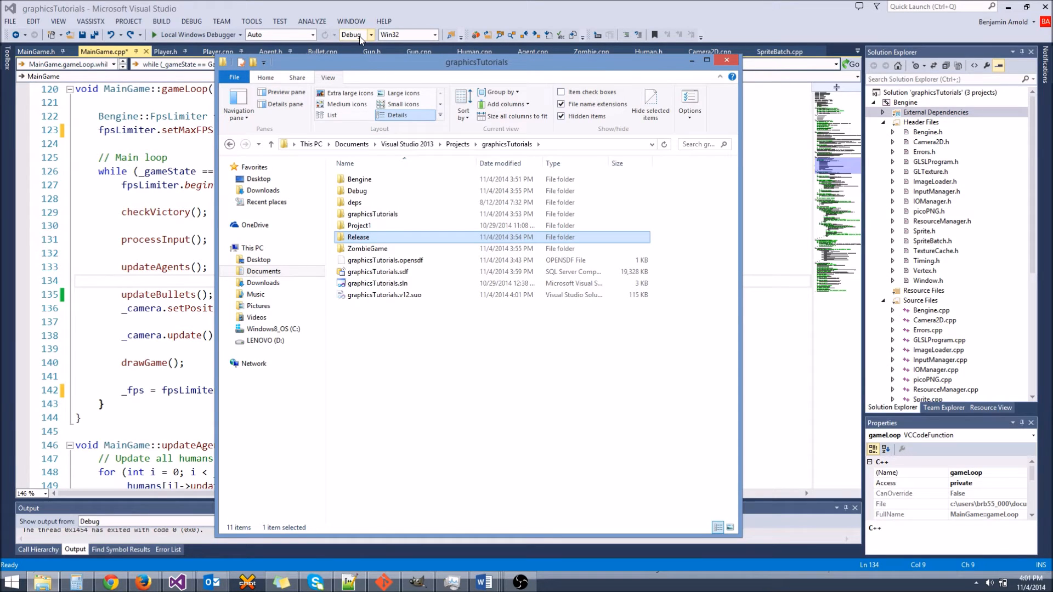
pyautogui.moveTo(356, 34)
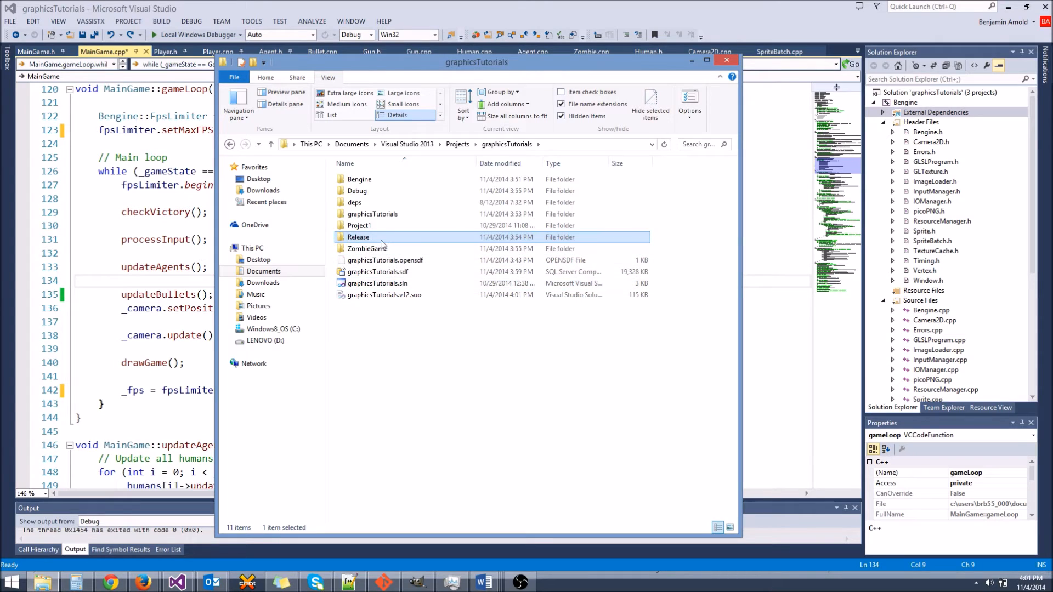
pyautogui.doubleClick(358, 237)
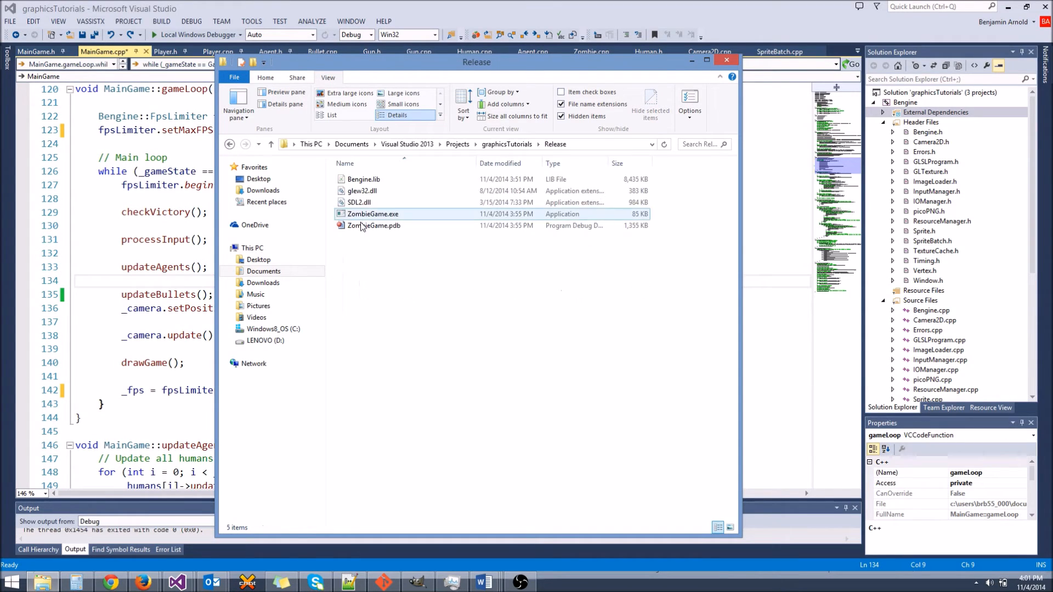
pyautogui.click(363, 179)
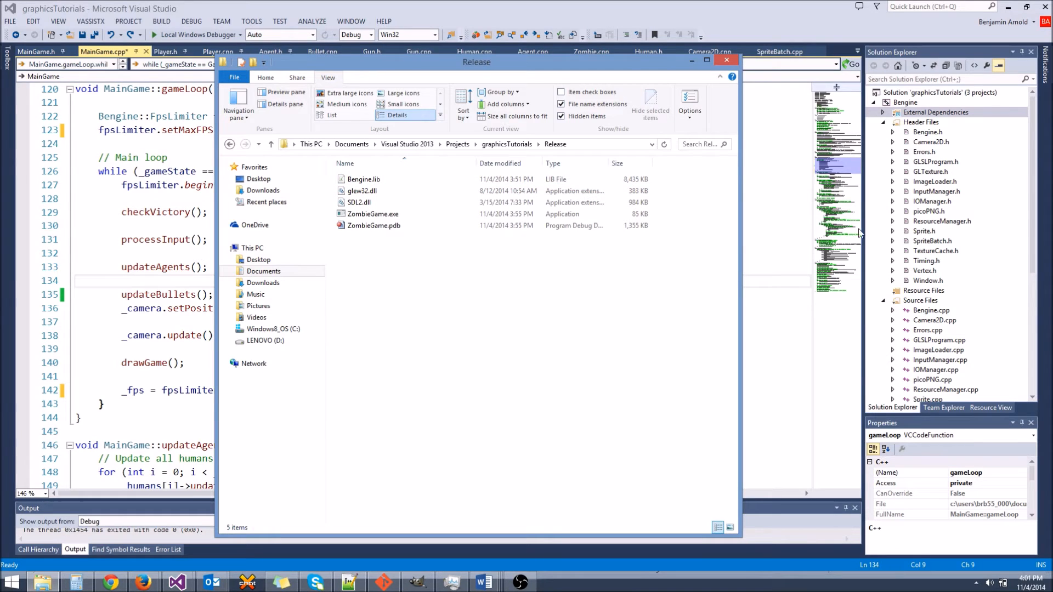
pyautogui.click(360, 202)
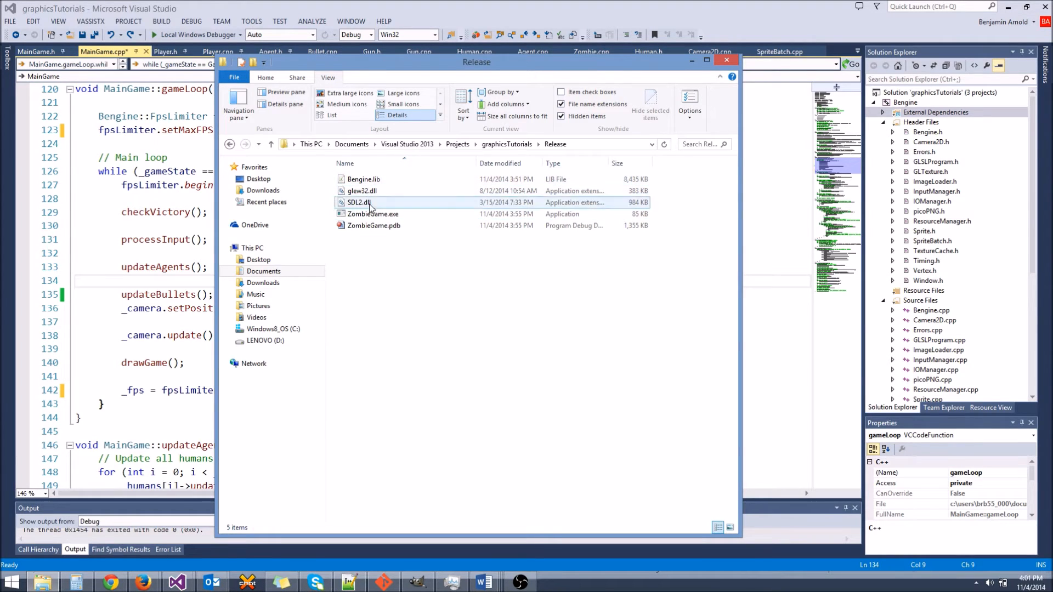
pyautogui.click(270, 144)
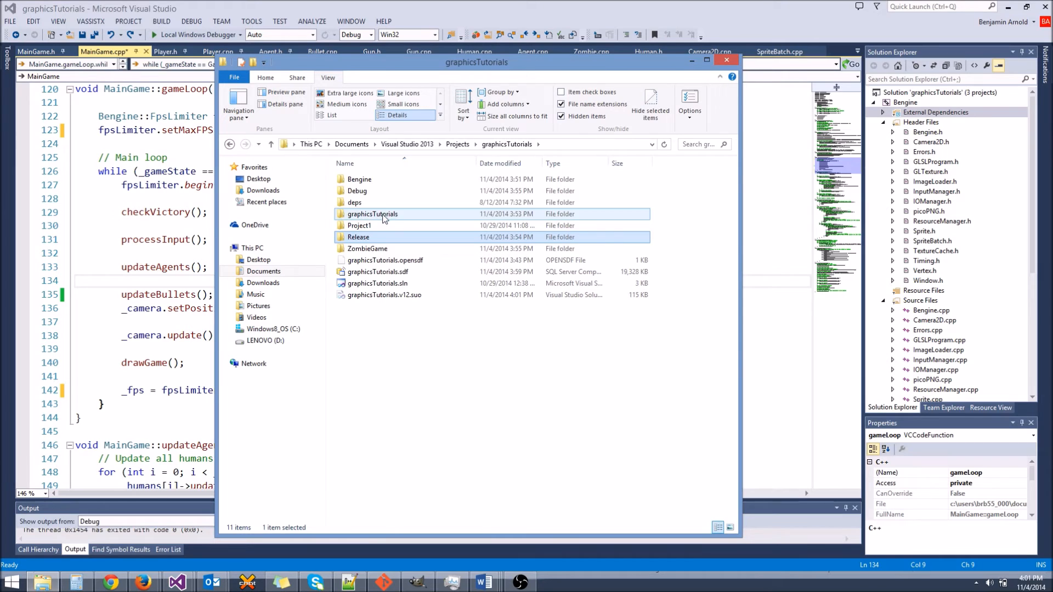
# Compare with the Debug folder, recheck Release, and close the Explorer window
pyautogui.doubleClick(357, 191)
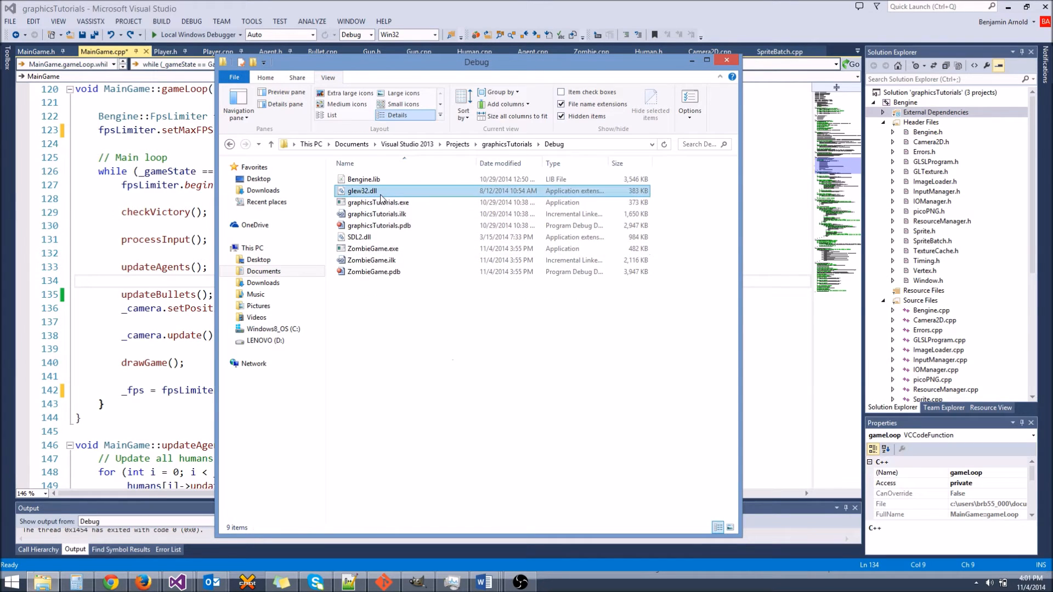
pyautogui.click(360, 237)
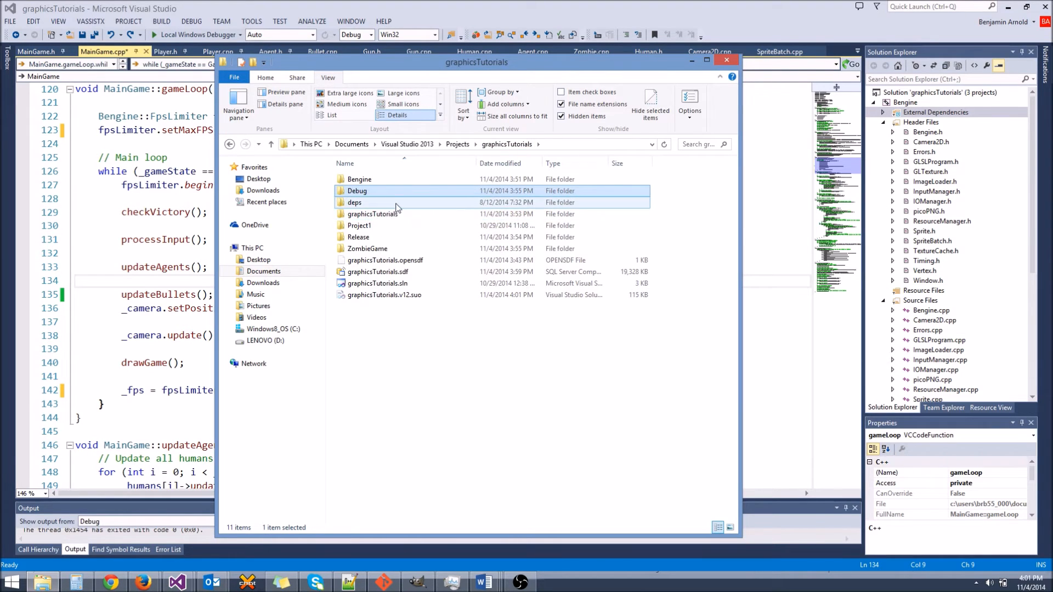
pyautogui.doubleClick(357, 237)
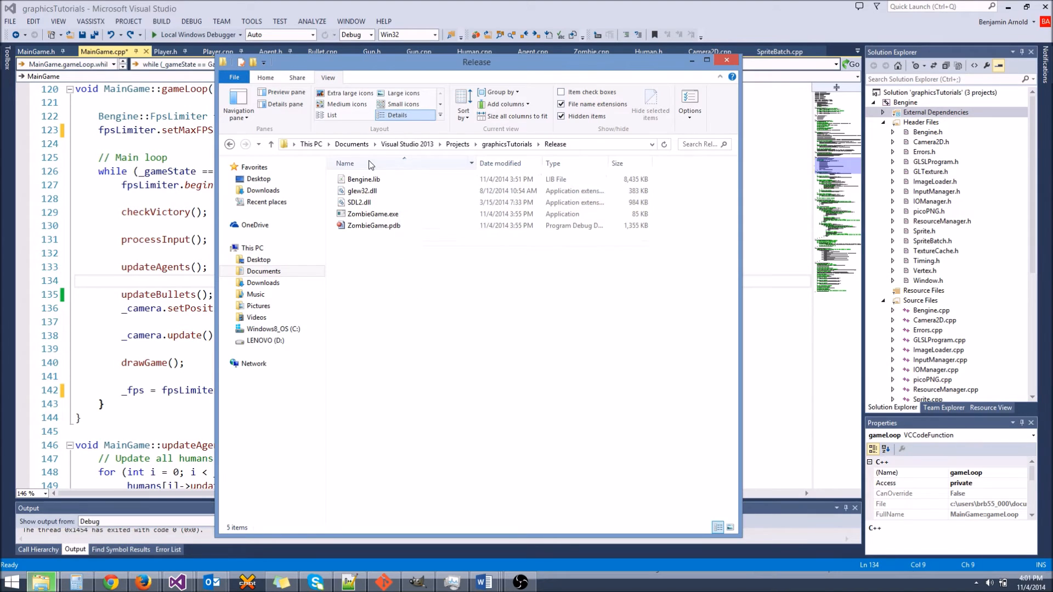
pyautogui.click(372, 214)
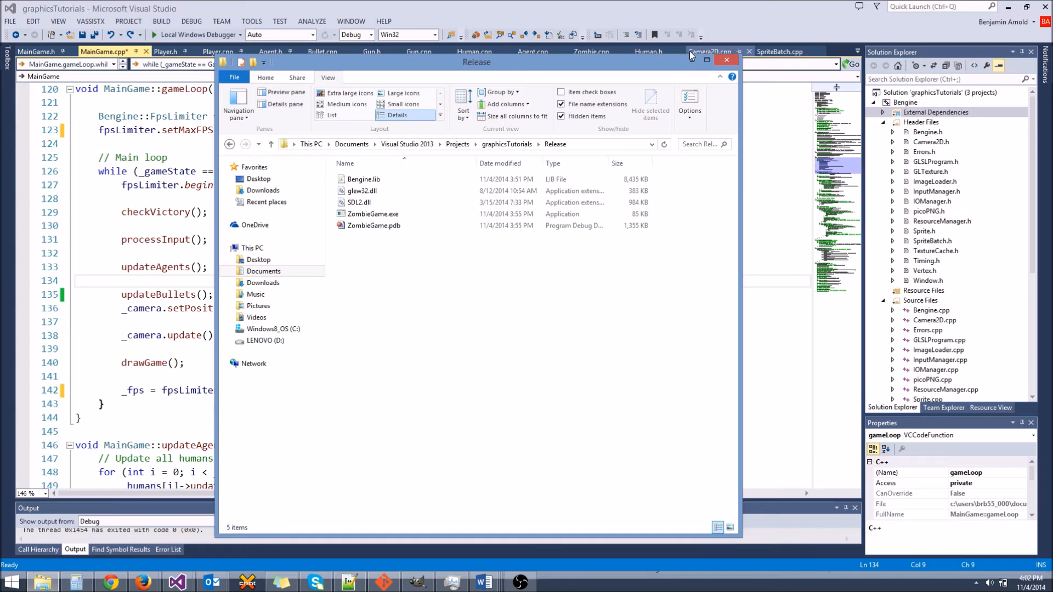
pyautogui.click(726, 59)
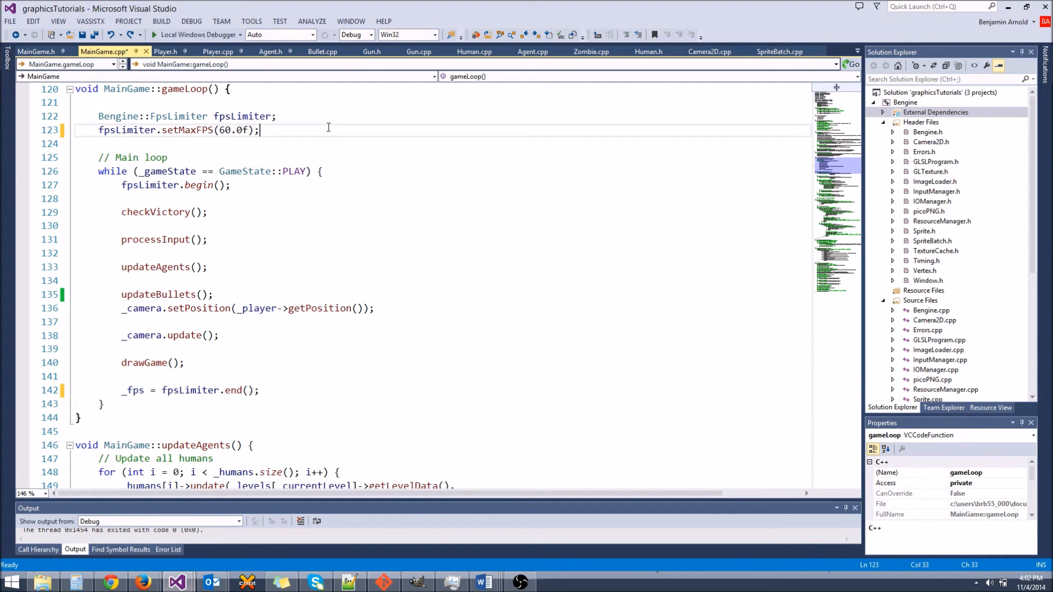
pyautogui.moveTo(290, 132)
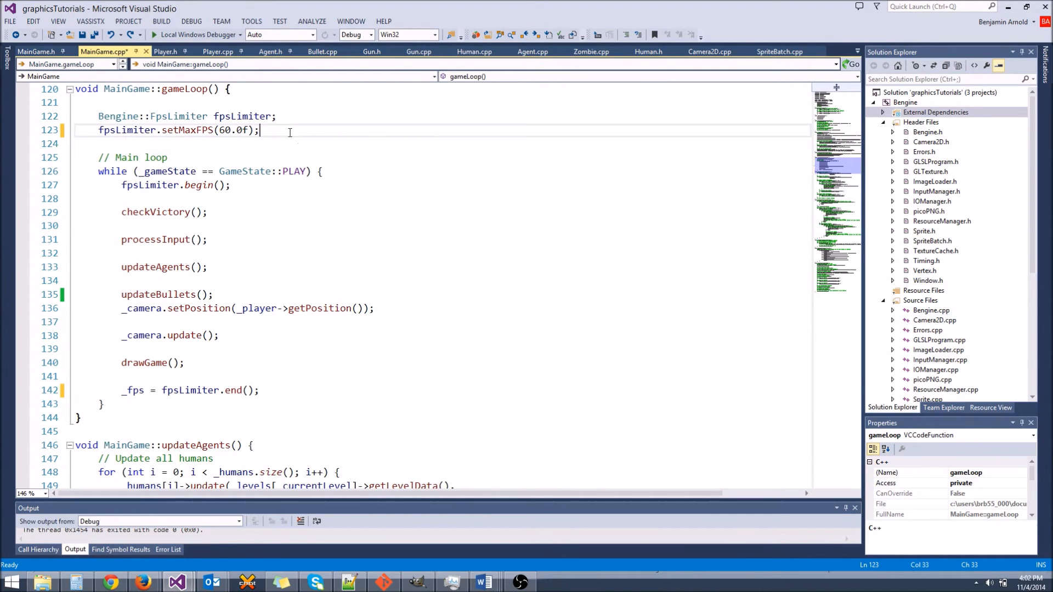
# Declare const float CAMERA_SCALE = 1.0f / 4.0f and pass it to _camera.setScale after setMaxFPS
pyautogui.press('enter')
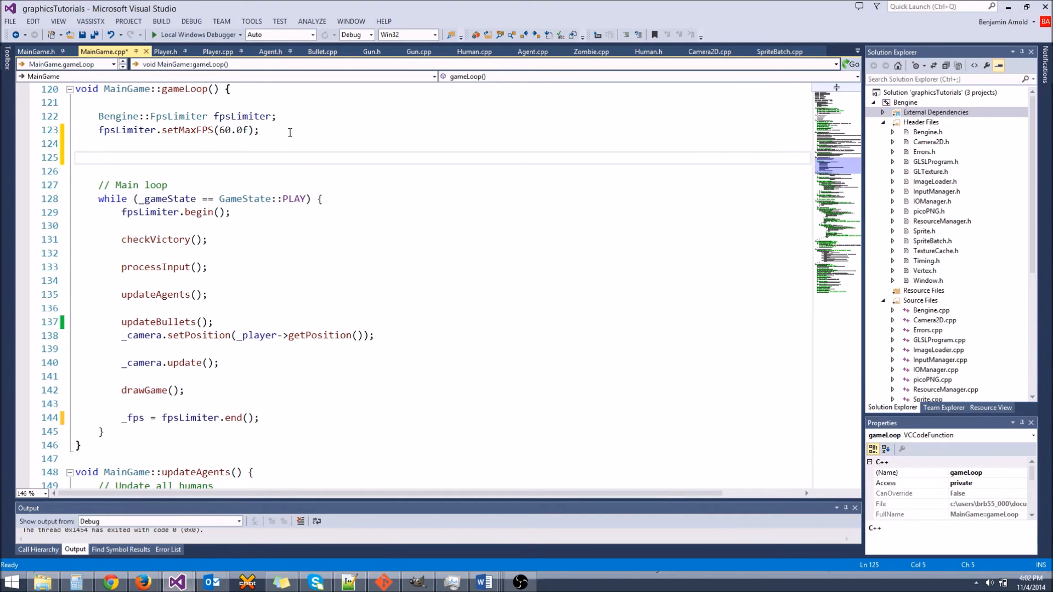
pyautogui.write('const float C')
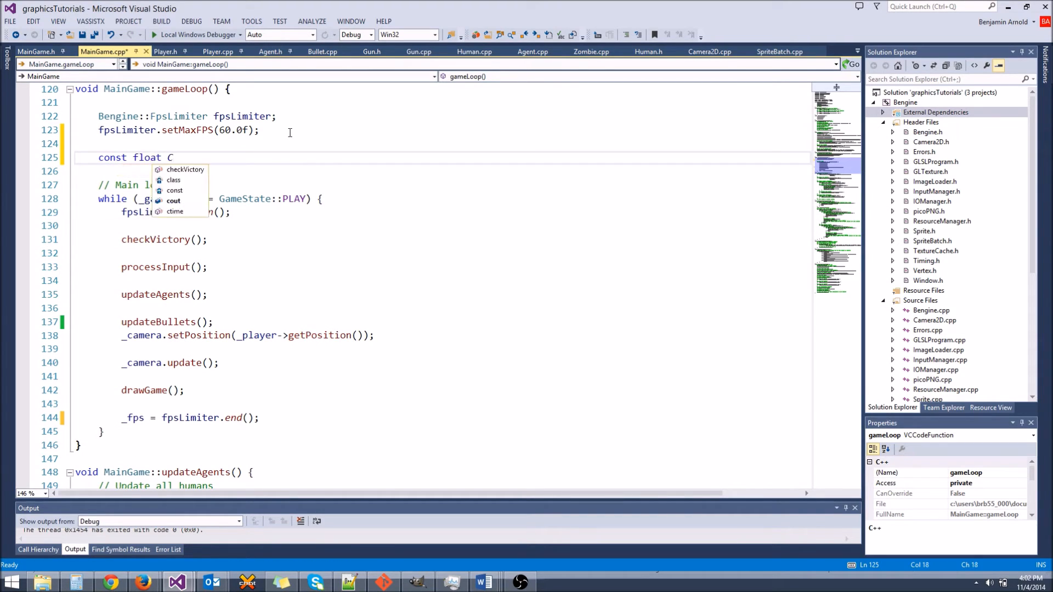
pyautogui.write('AMERA_SCALE =')
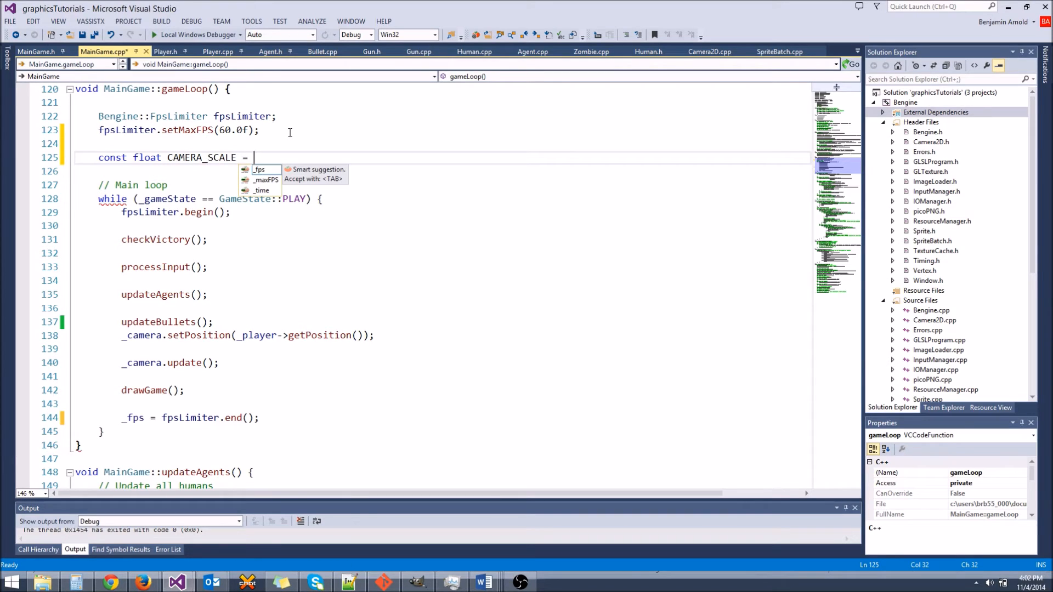
pyautogui.write('1.0f')
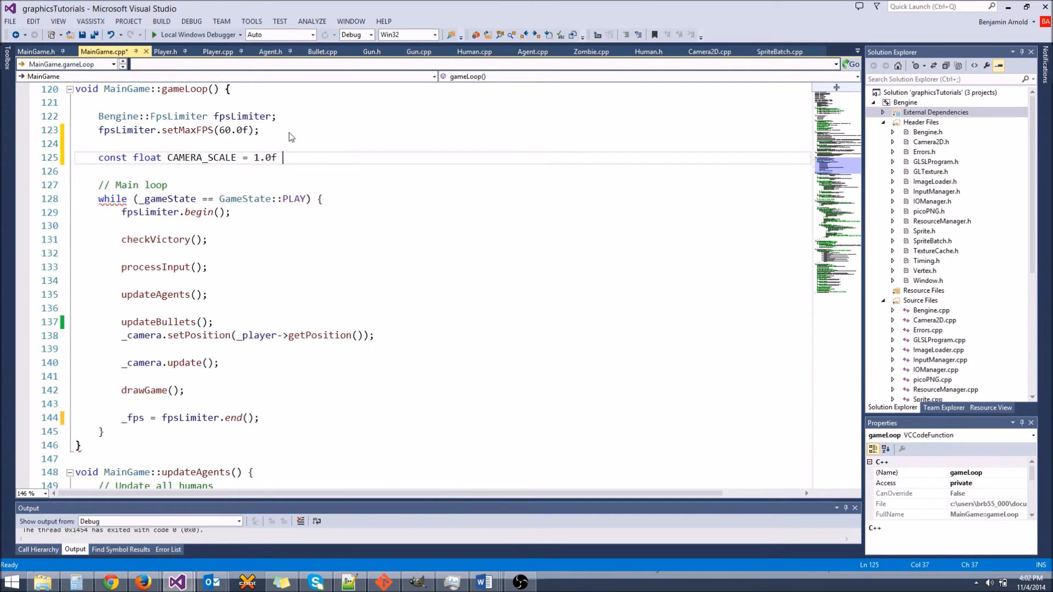
pyautogui.write('/ 4.0/')
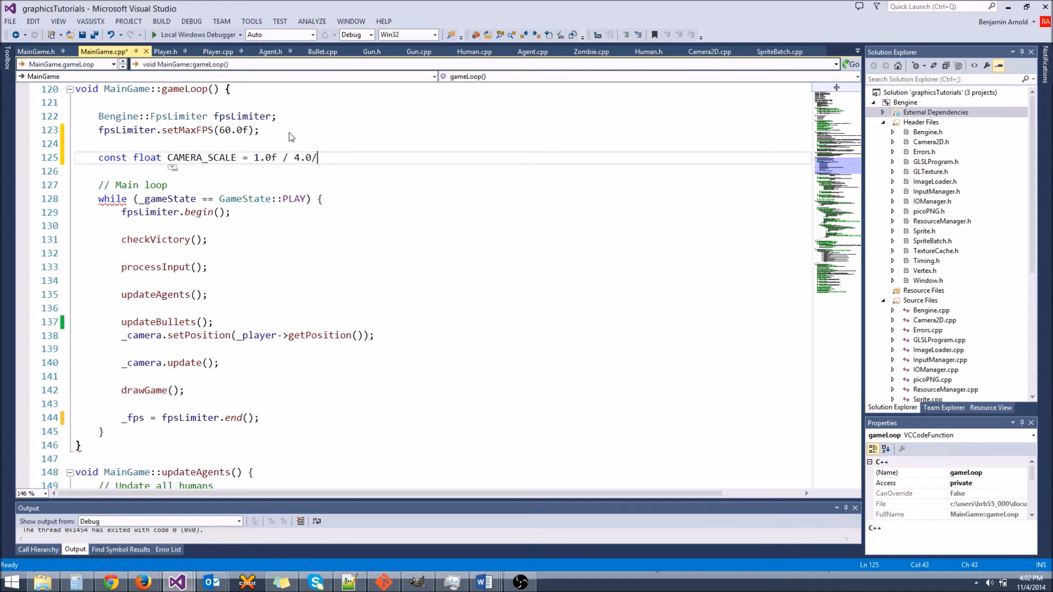
pyautogui.write(';')
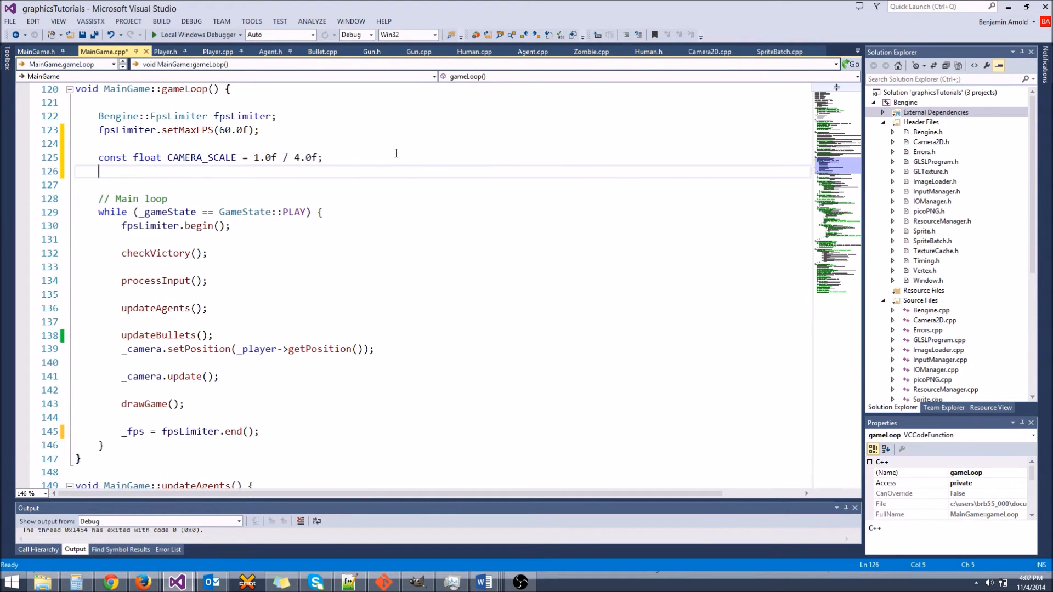
pyautogui.write('_camera.setScale(CAMERA_SCALE);')
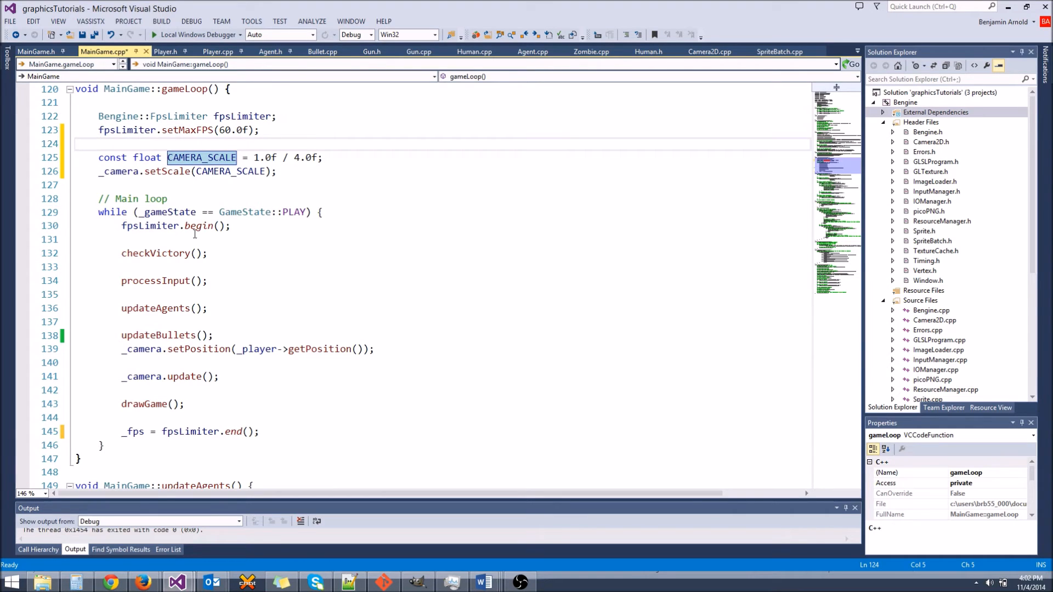
# Add std::cout << _fps << std::endl; after fpsLimiter.end() to print the FPS each frame
pyautogui.scroll(-3)
pyautogui.write('0000')
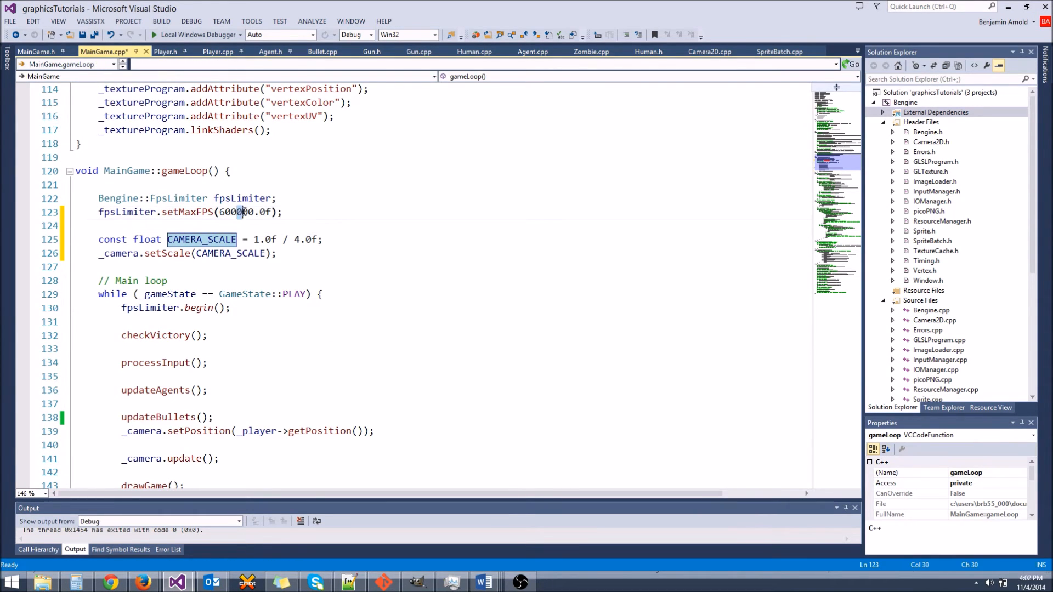
pyautogui.scroll(-3)
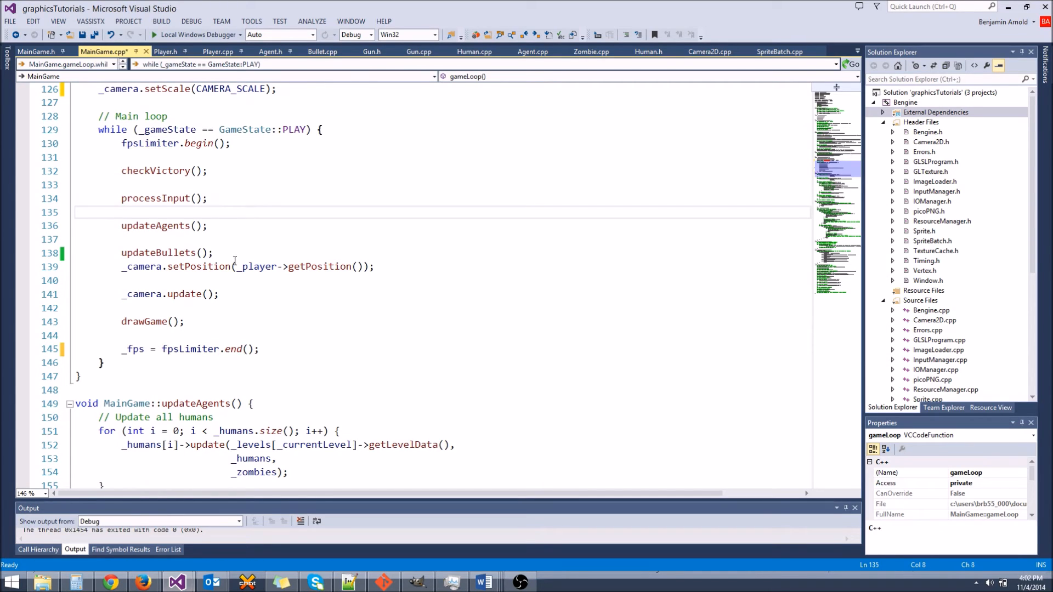
pyautogui.write('std::cout')
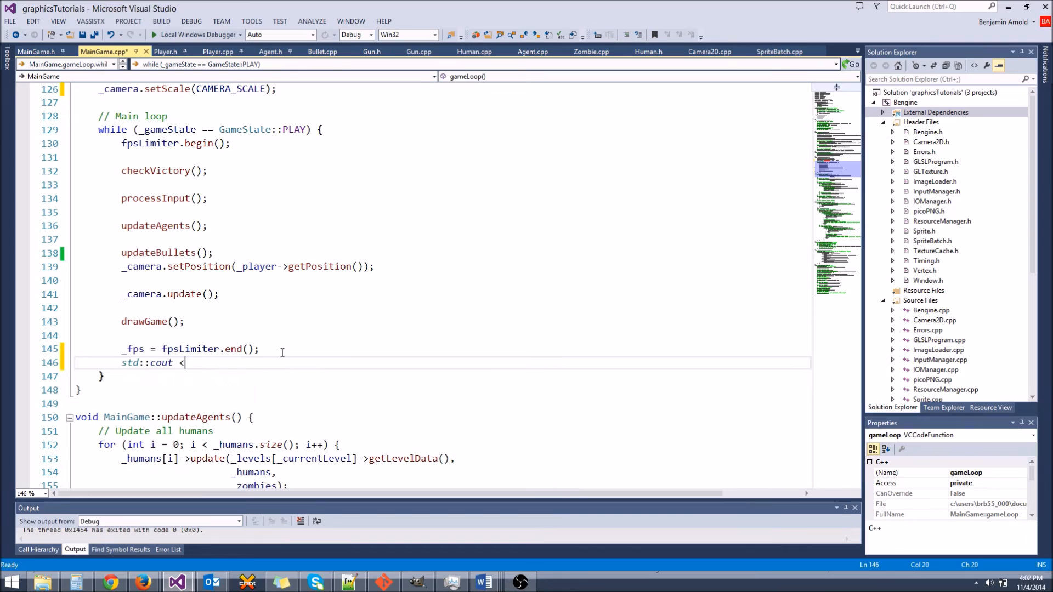
pyautogui.write('<< _Fps')
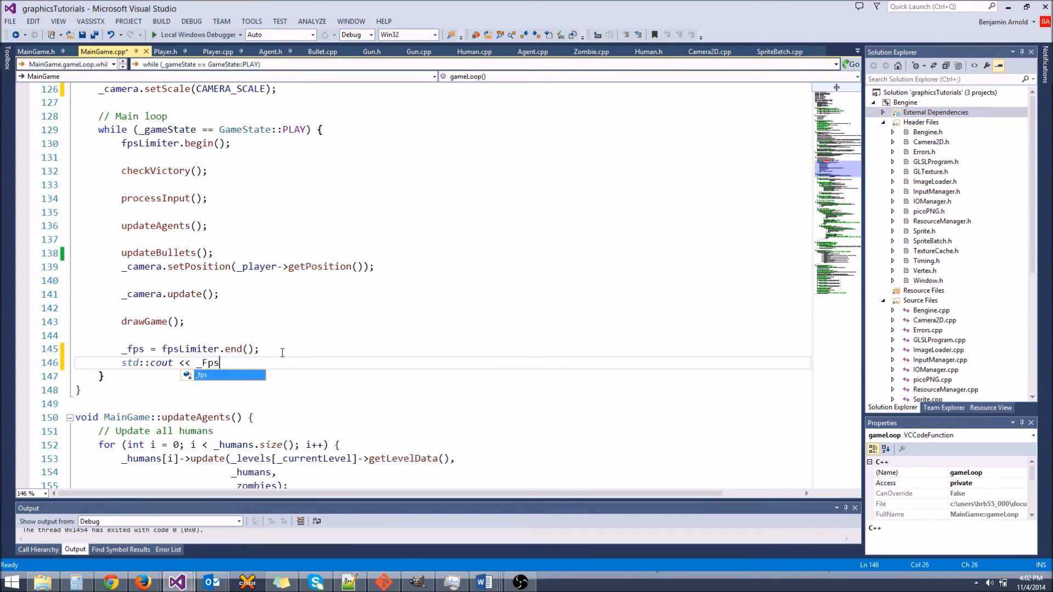
pyautogui.write('<< std::e')
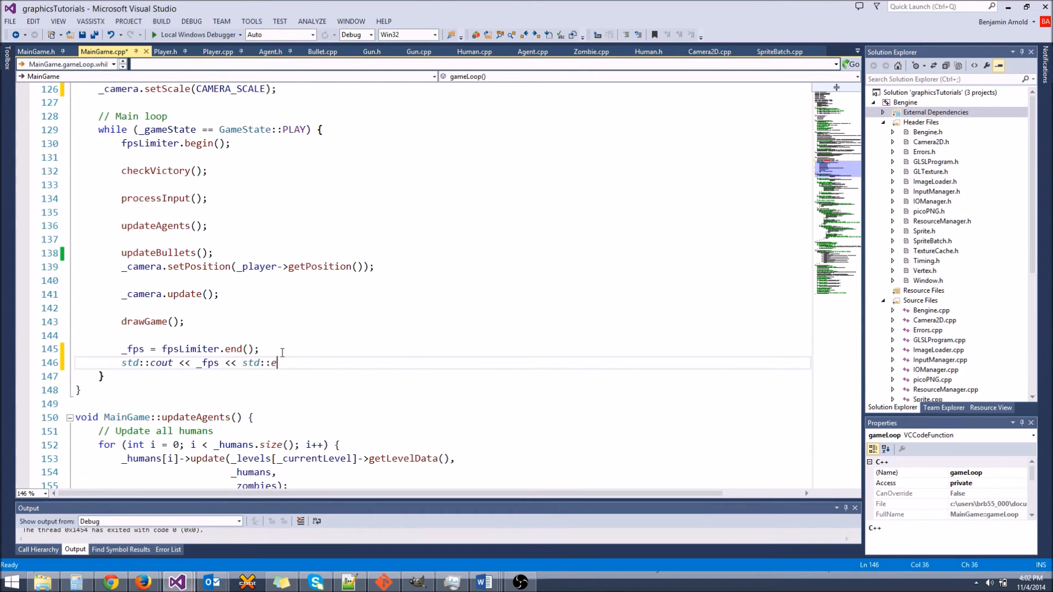
pyautogui.write('ndl;')
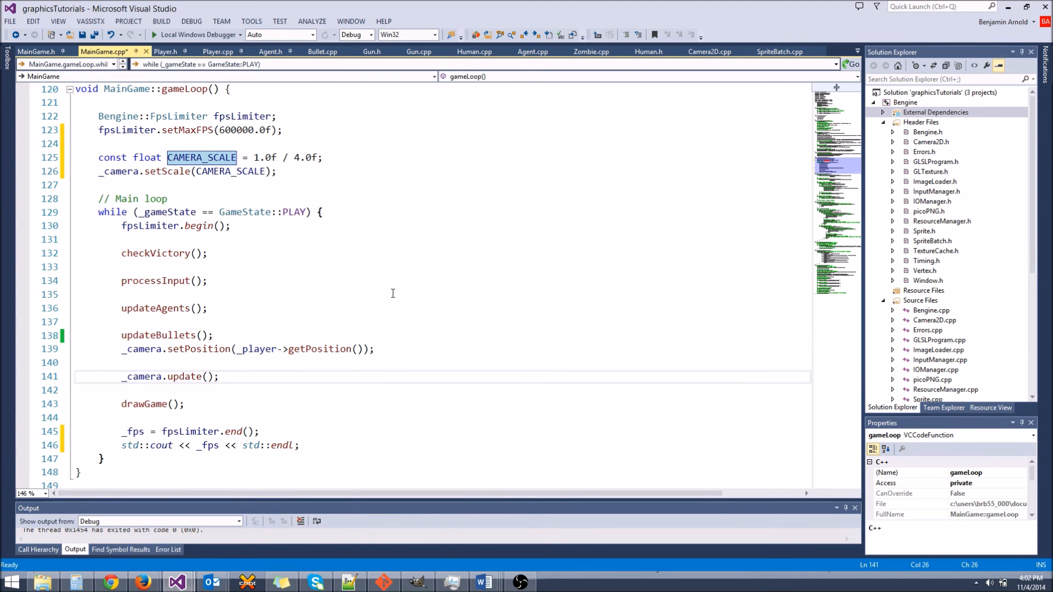
pyautogui.moveTo(196, 34)
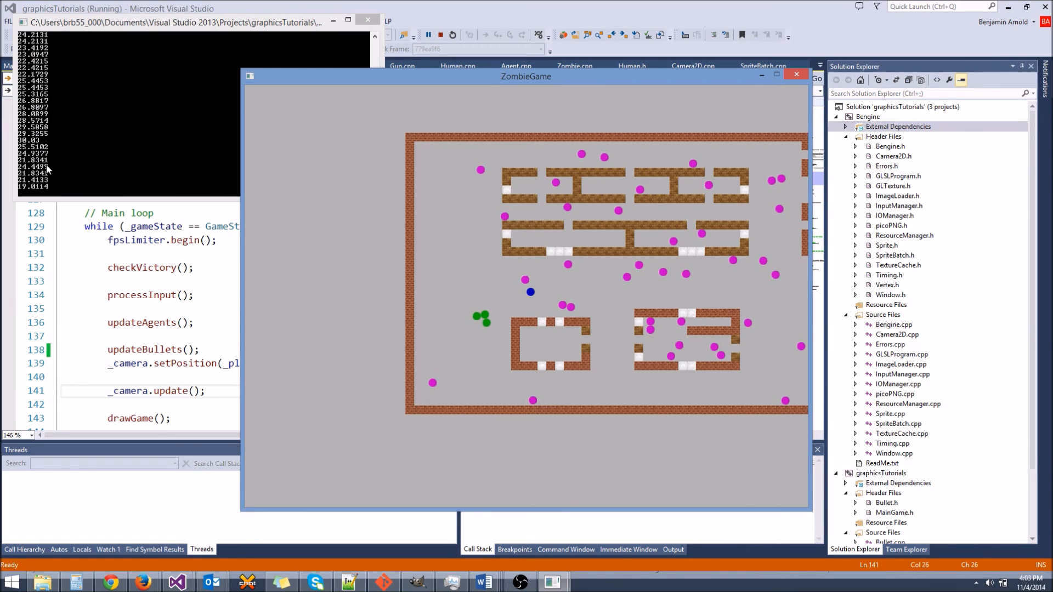
pyautogui.click(428, 35)
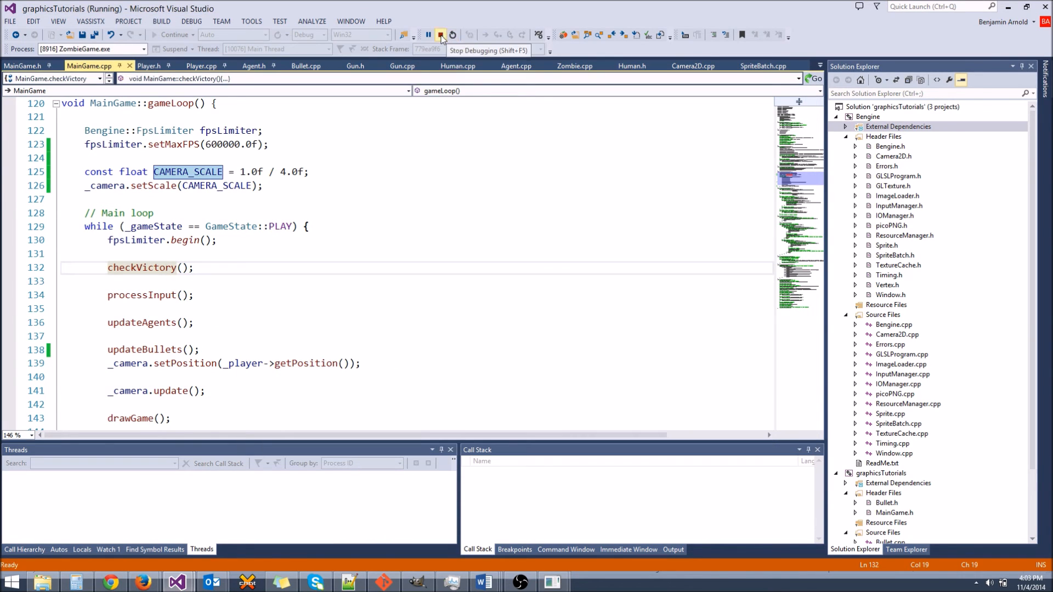
pyautogui.click(441, 34)
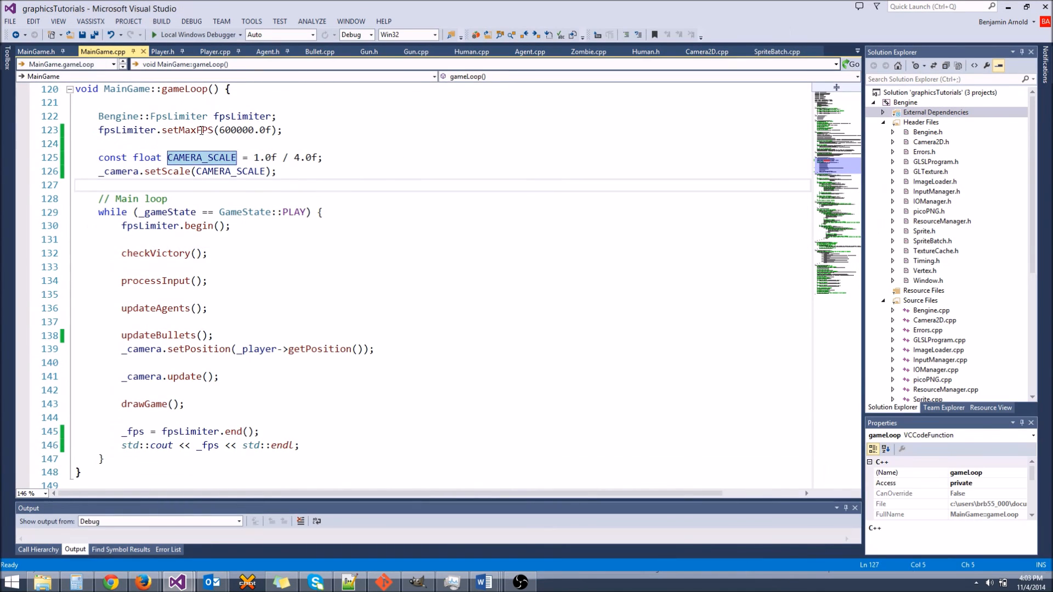